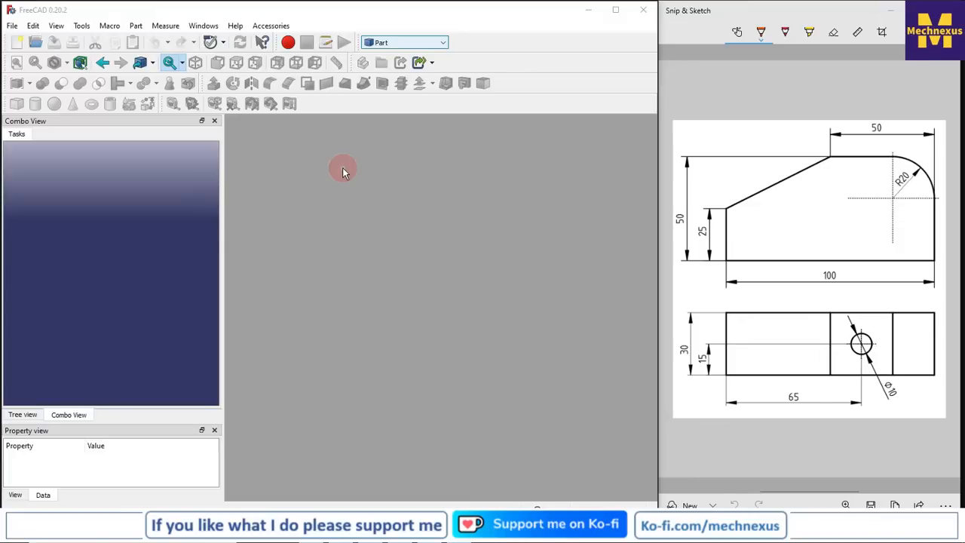
{"action": "mouse_move", "coordinate": [776, 193]}
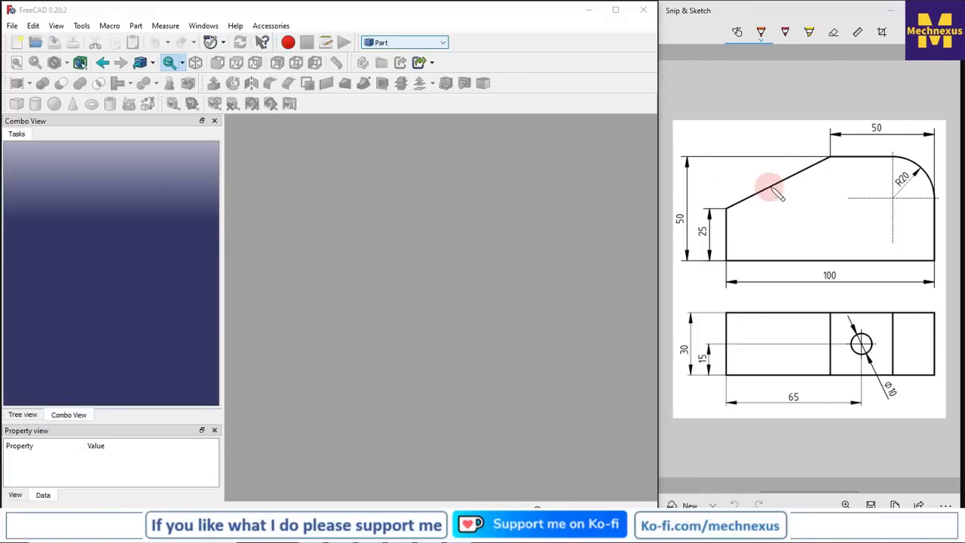
{"action": "mouse_move", "coordinate": [686, 404]}
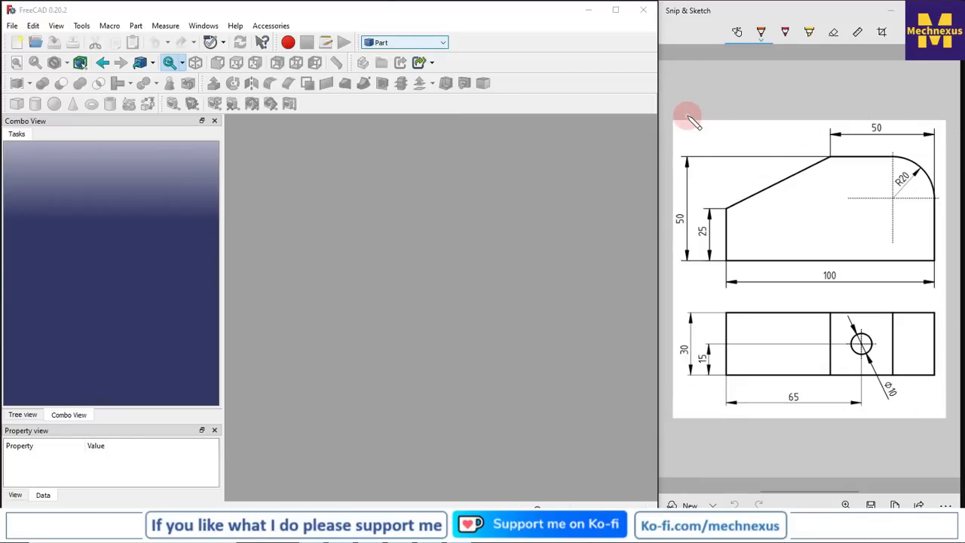
{"action": "mouse_move", "coordinate": [471, 68]}
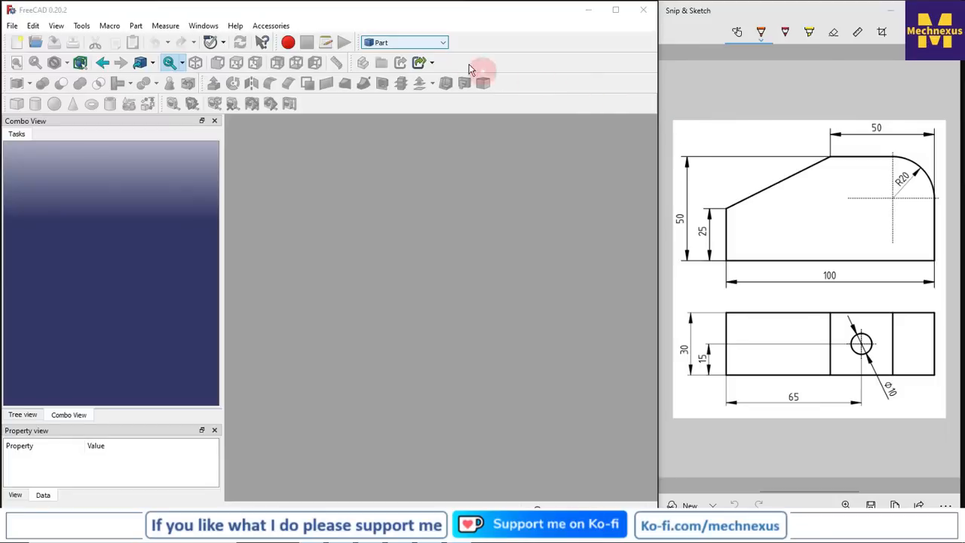
Switch to the Draft workbench and create a new unnamed document
{"action": "left_click", "coordinate": [404, 43]}
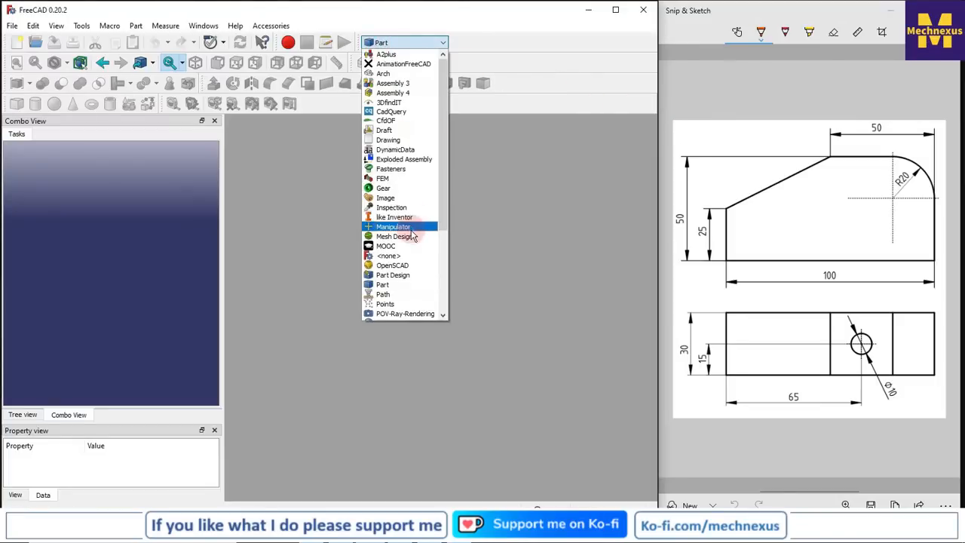
{"action": "mouse_move", "coordinate": [385, 129]}
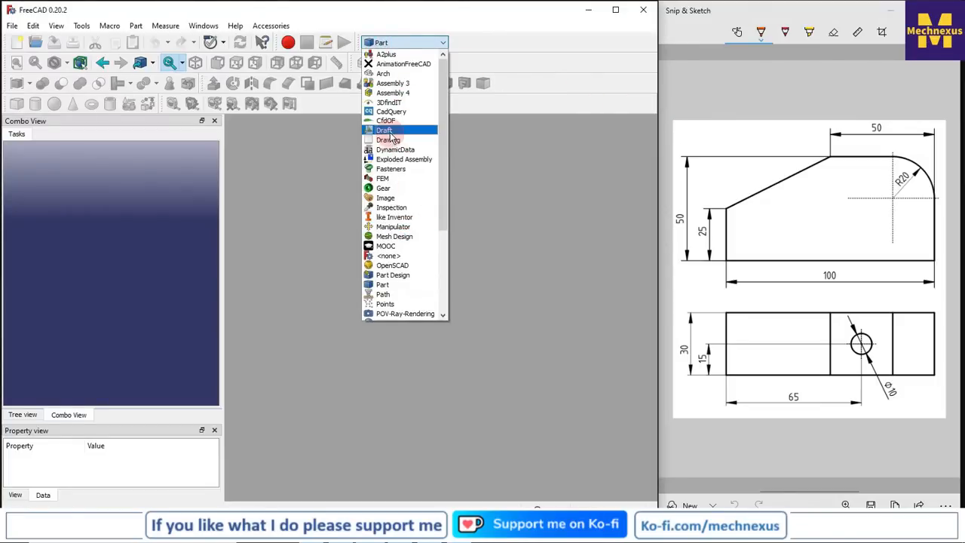
{"action": "left_click", "coordinate": [384, 129]}
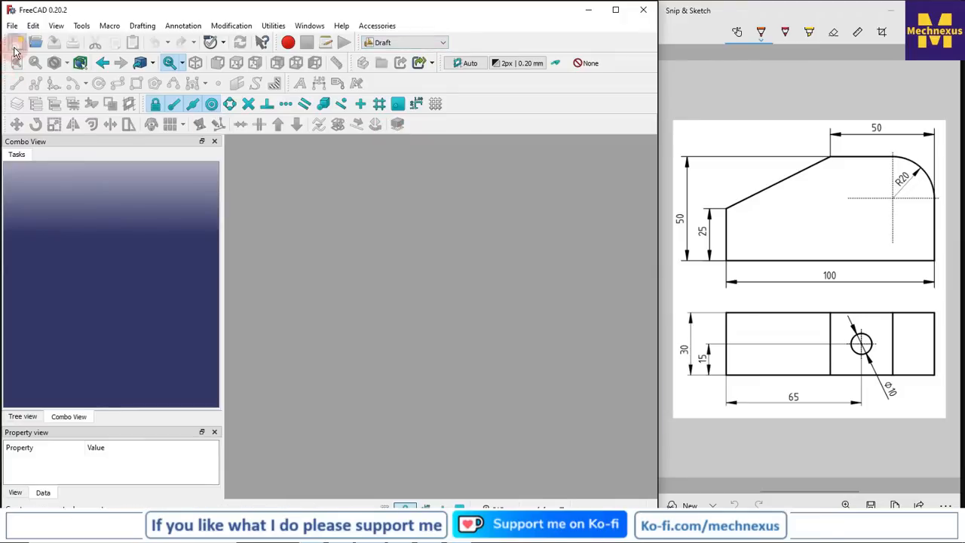
{"action": "left_click", "coordinate": [16, 42]}
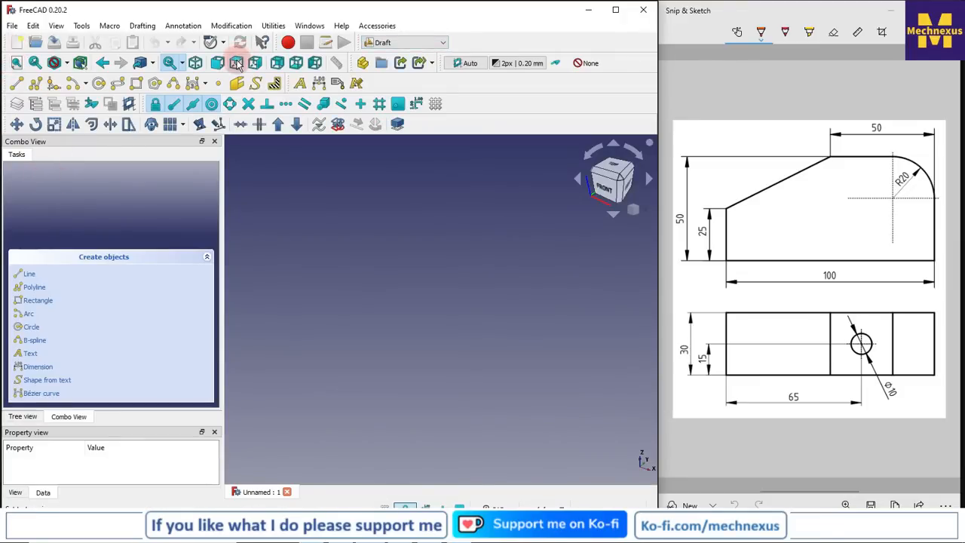
Look down in Top view, select the rough Rectangle in the tree and enlarge its property panel
{"action": "left_click", "coordinate": [612, 144]}
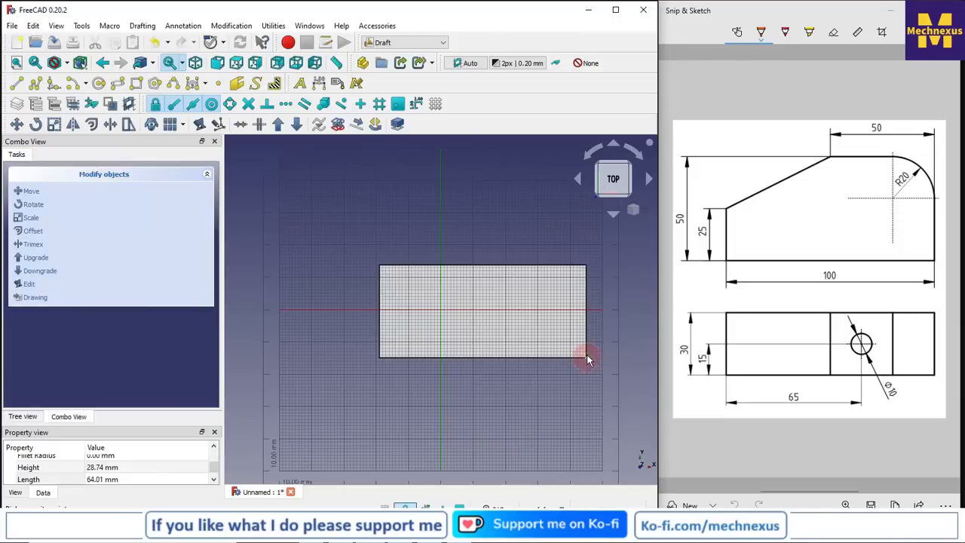
{"action": "left_click", "coordinate": [21, 416]}
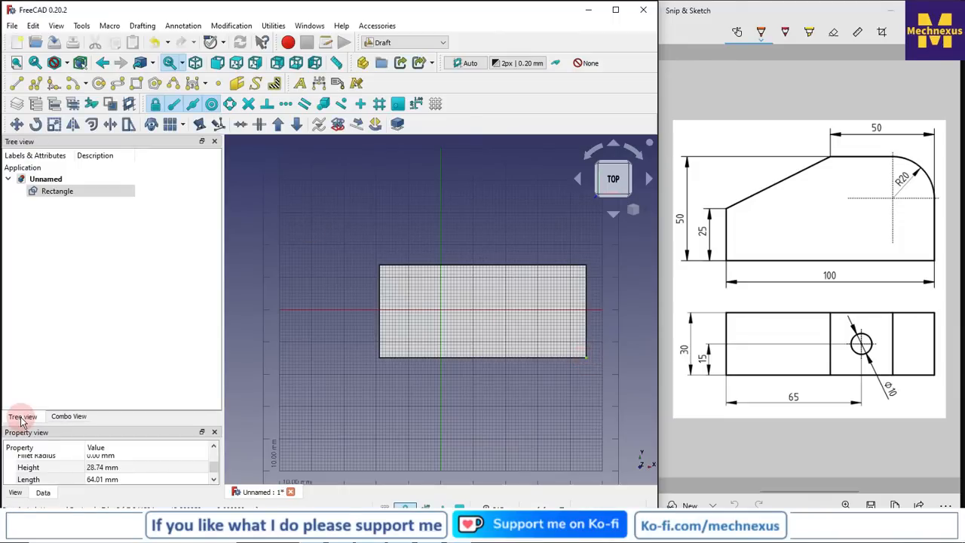
{"action": "left_click", "coordinate": [57, 190]}
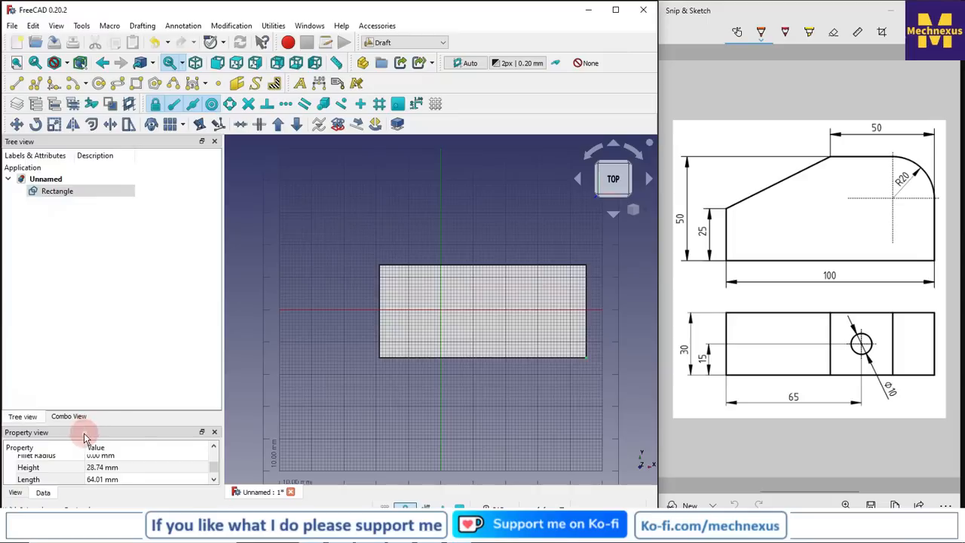
{"action": "left_click", "coordinate": [440, 316]}
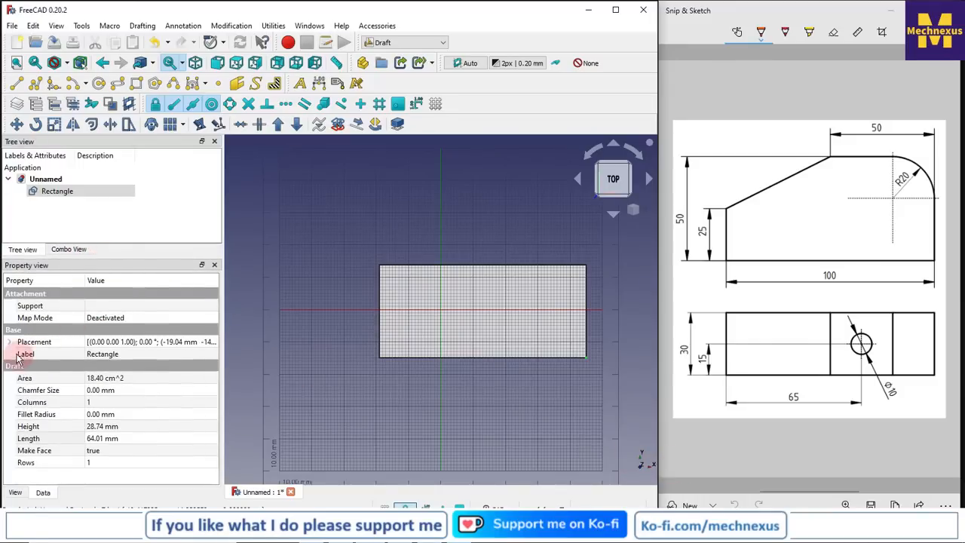
Place the rectangle's corner at the origin (x 0, y 0) and size it 100 mm long by 50 mm high
{"action": "left_click", "coordinate": [9, 340]}
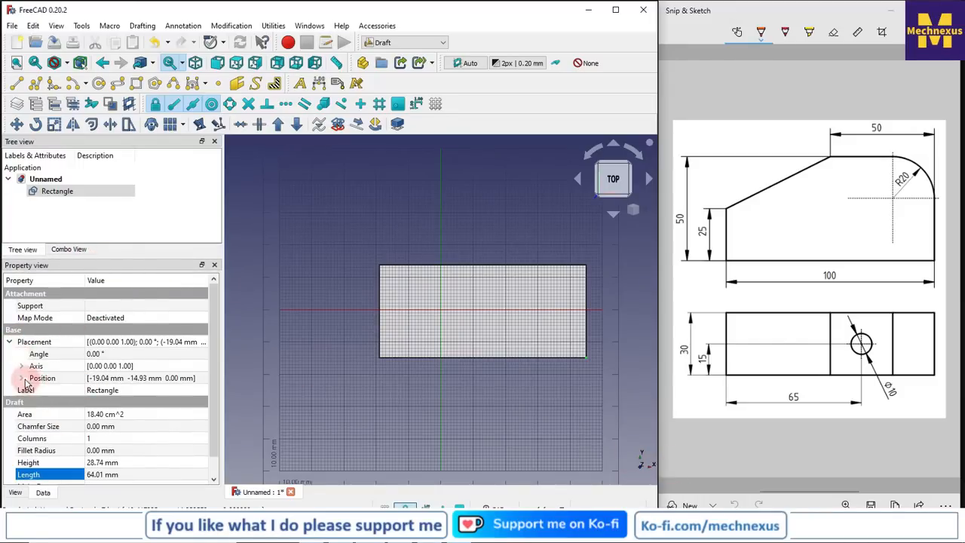
{"action": "left_click", "coordinate": [22, 377]}
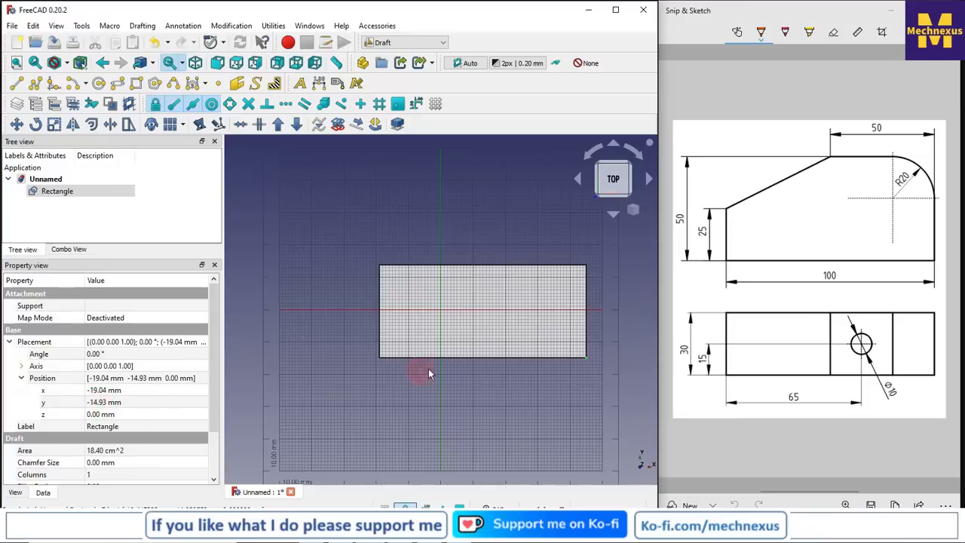
{"action": "left_click", "coordinate": [444, 312]}
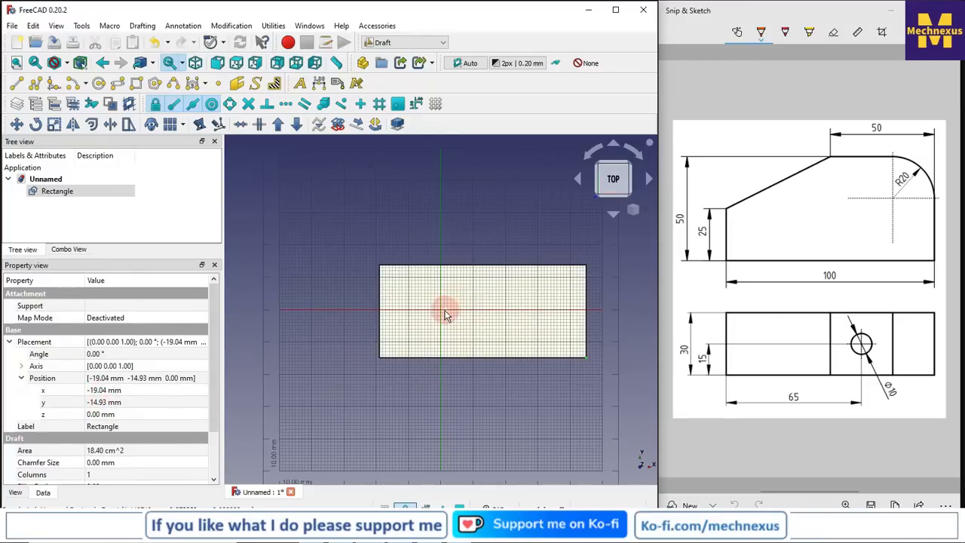
{"action": "mouse_move", "coordinate": [444, 314]}
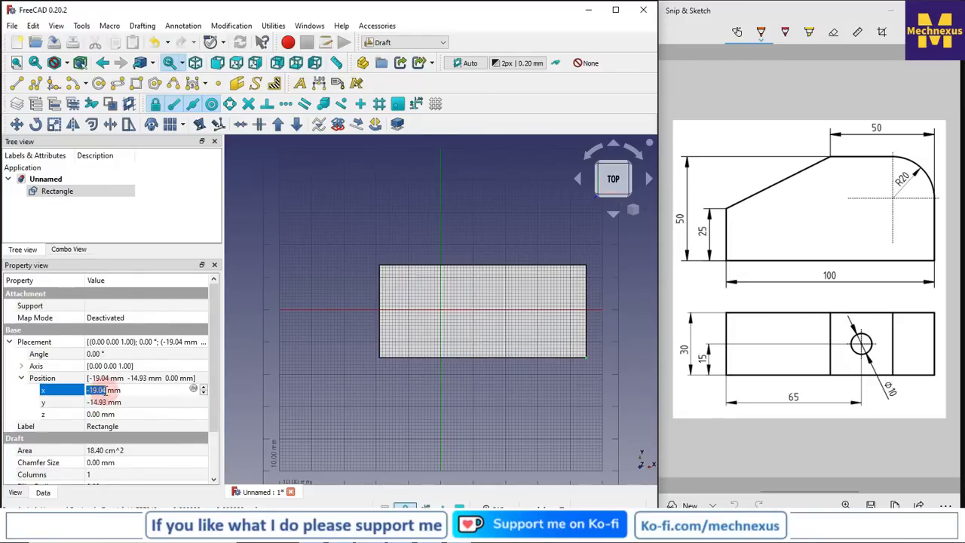
{"action": "type", "text": "0 mm"}
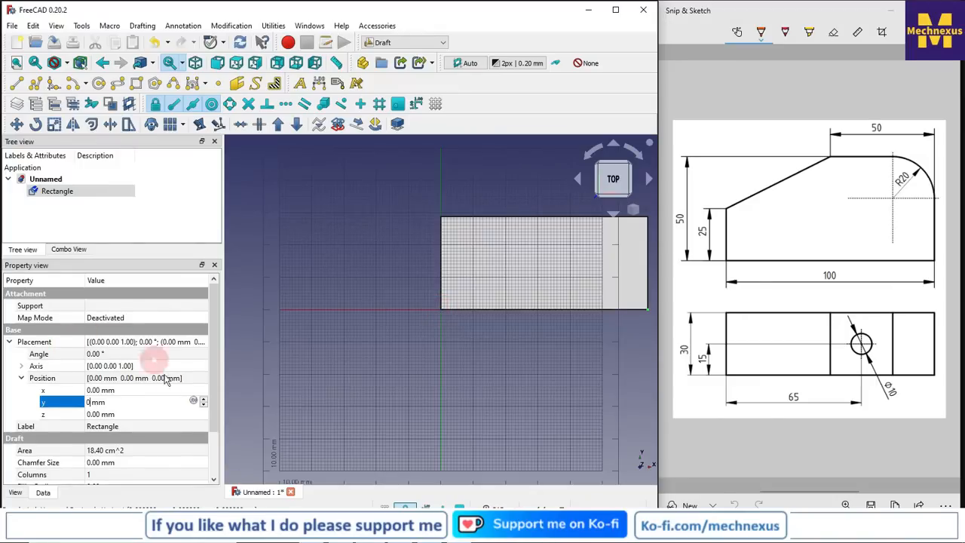
{"action": "scroll", "scroll_direction": "down", "scroll_amount": 3}
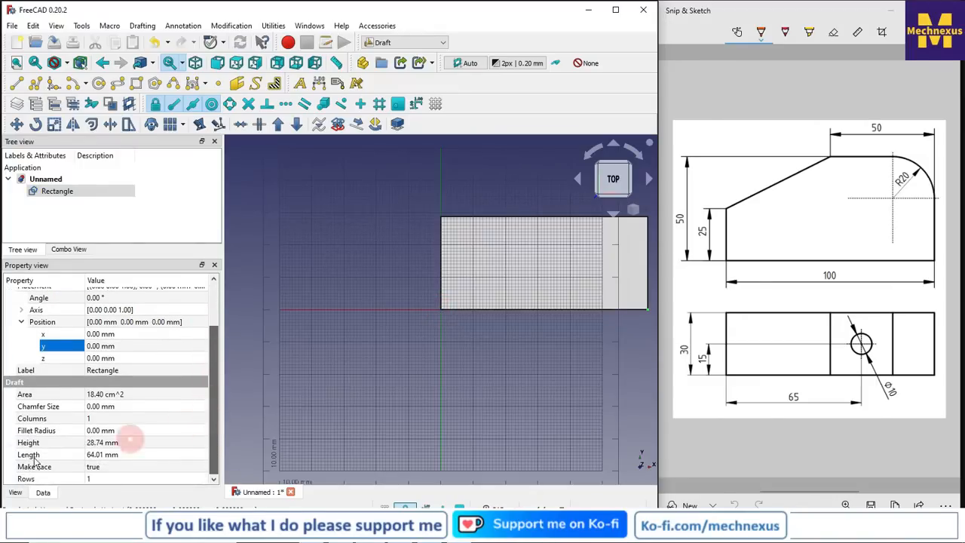
{"action": "left_click", "coordinate": [28, 443]}
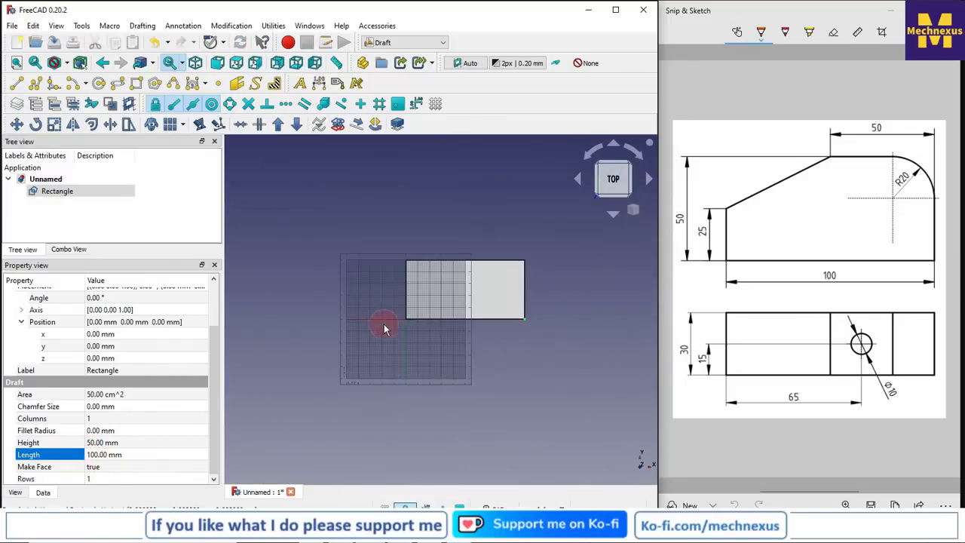
{"action": "left_click", "coordinate": [455, 284]}
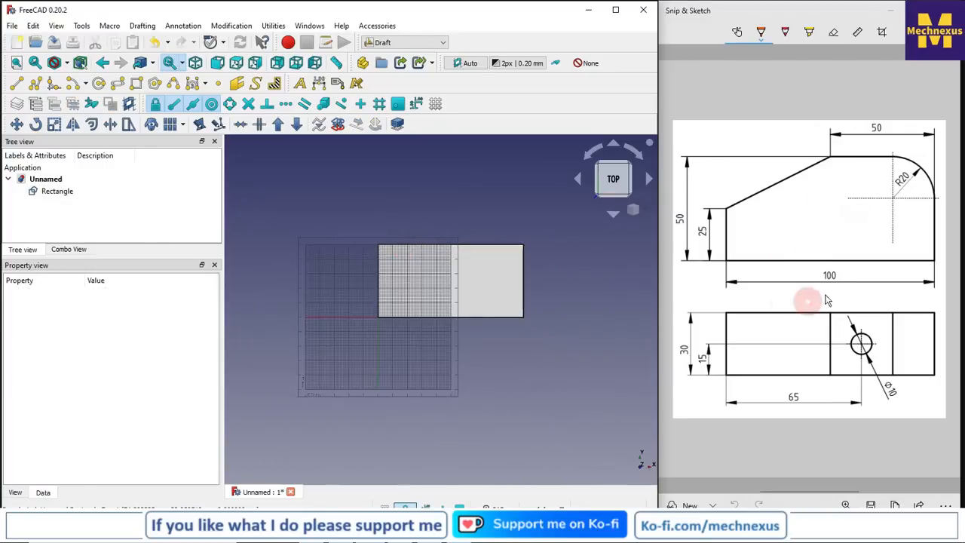
{"action": "mouse_move", "coordinate": [829, 284]}
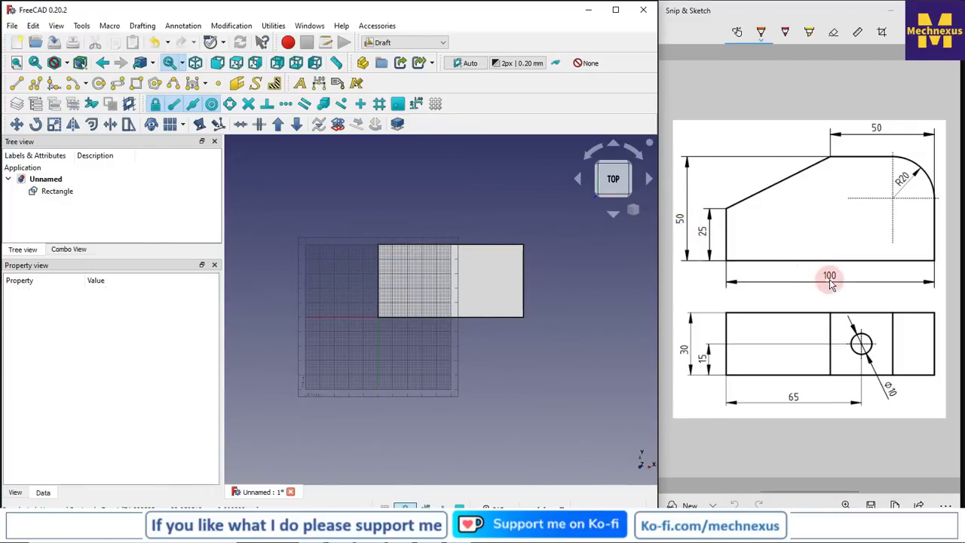
Downgrade the Rectangle twice into four separate edges Edge, Edge001–Edge003
{"action": "left_click", "coordinate": [57, 190]}
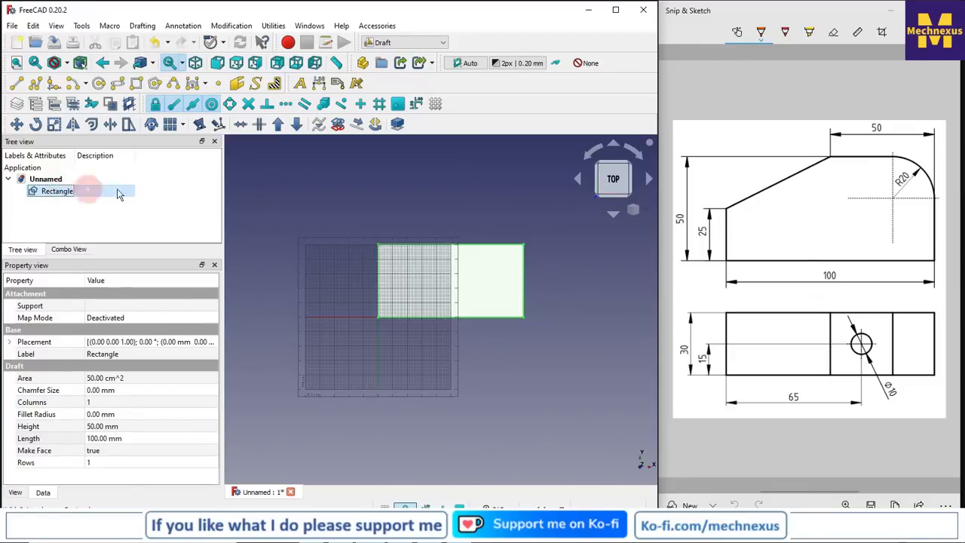
{"action": "mouse_move", "coordinate": [295, 124]}
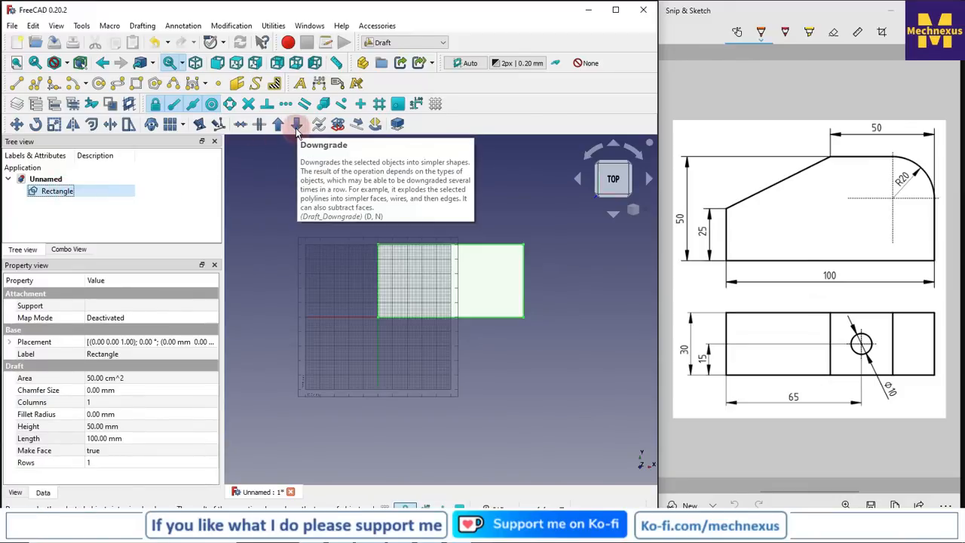
{"action": "left_click", "coordinate": [295, 124]}
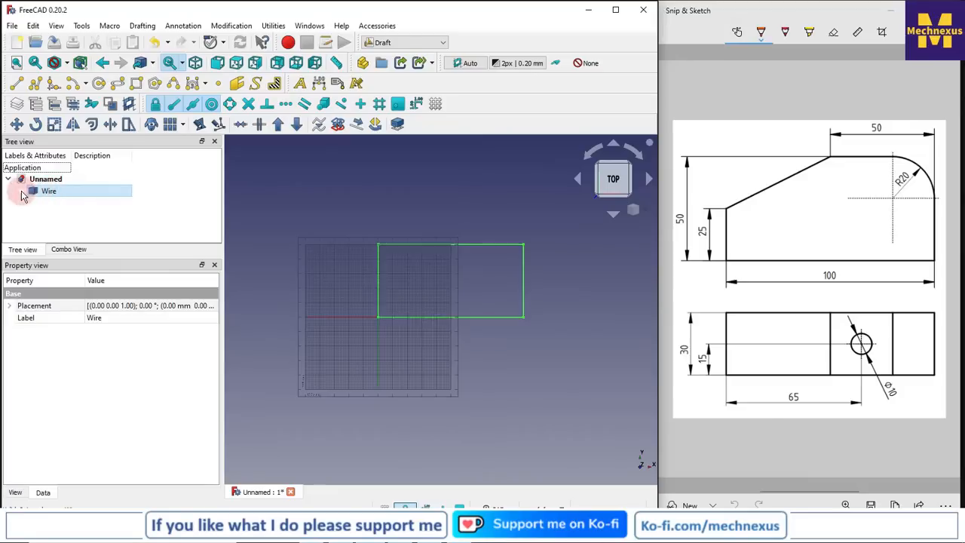
{"action": "left_click", "coordinate": [48, 190]}
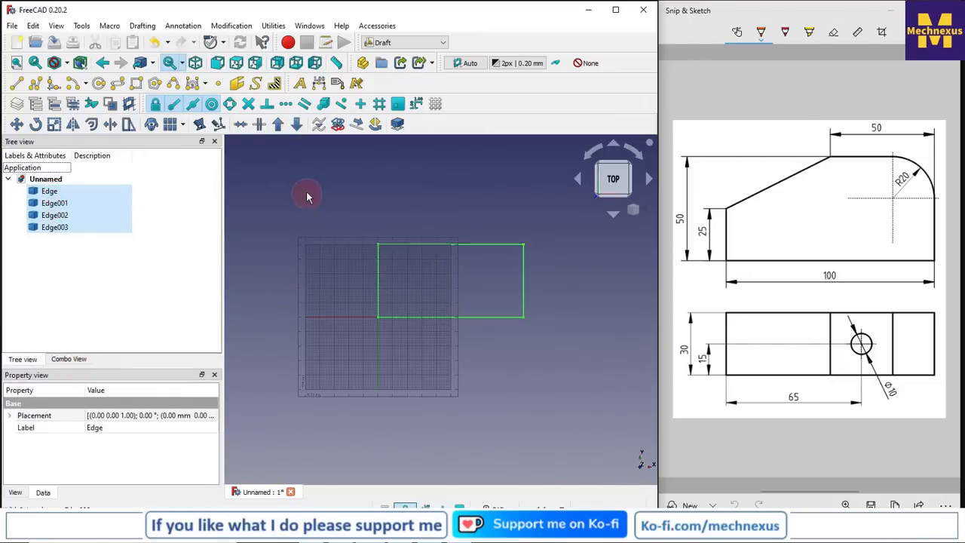
{"action": "left_click", "coordinate": [169, 106]}
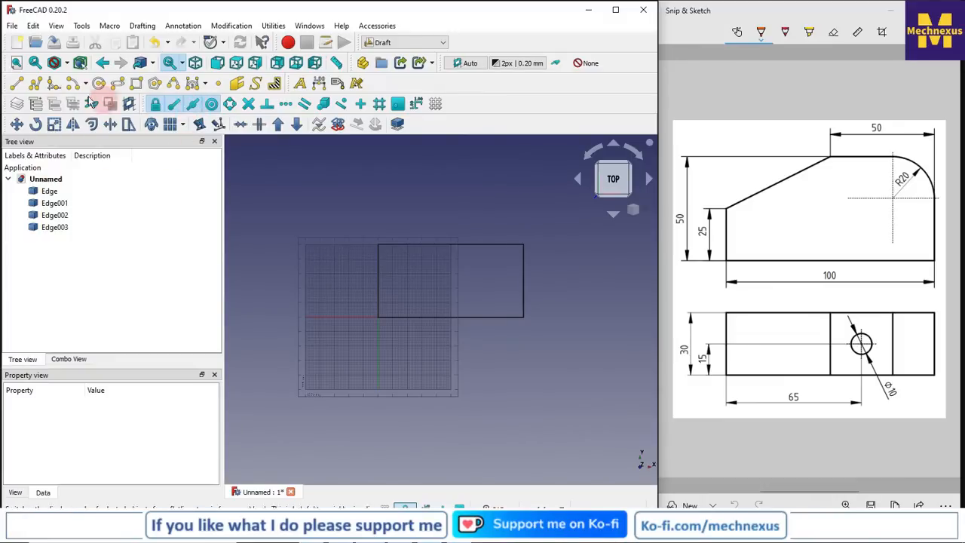
Draw a Line from the left edge up to the top edge for the sloped side
{"action": "left_click", "coordinate": [17, 83]}
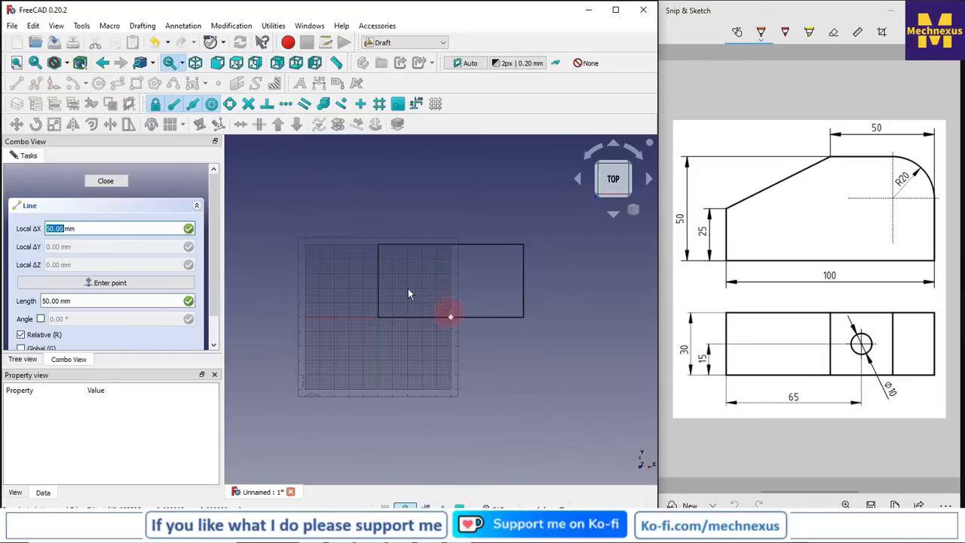
{"action": "mouse_move", "coordinate": [452, 350]}
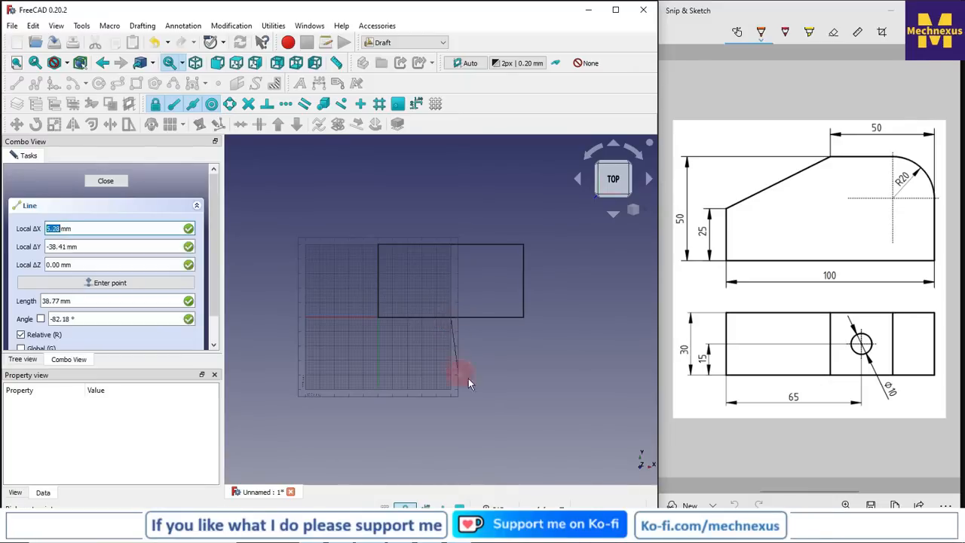
{"action": "mouse_move", "coordinate": [456, 250]}
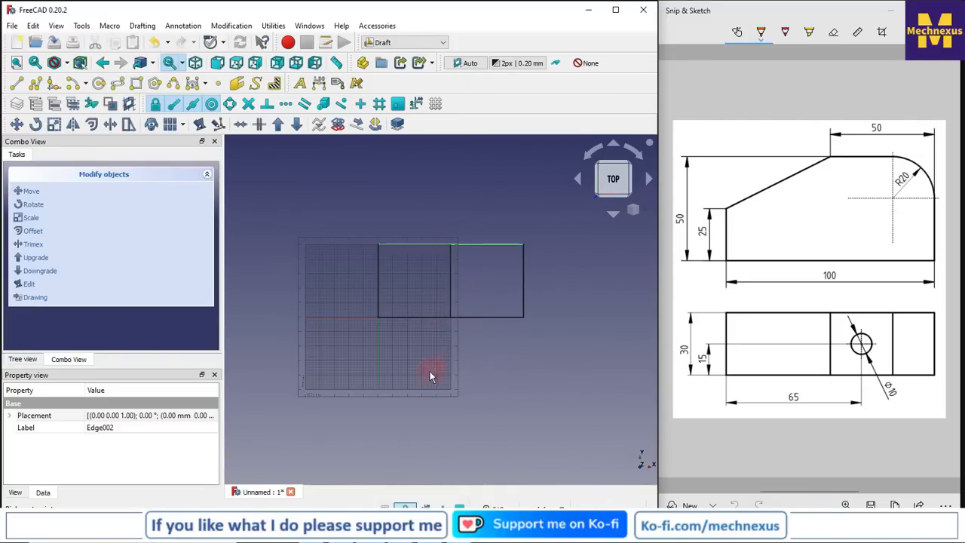
{"action": "scroll", "scroll_direction": "up", "scroll_amount": 3}
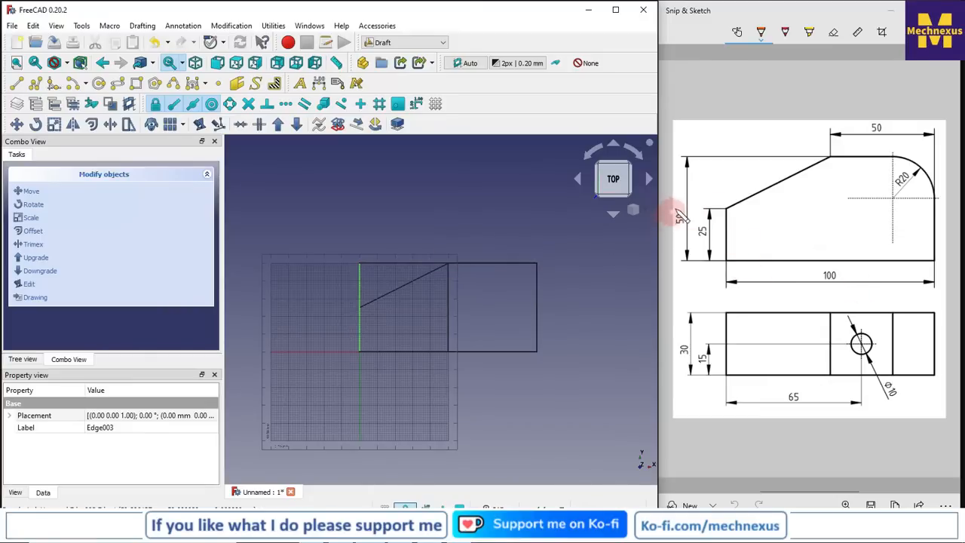
{"action": "mouse_move", "coordinate": [384, 316]}
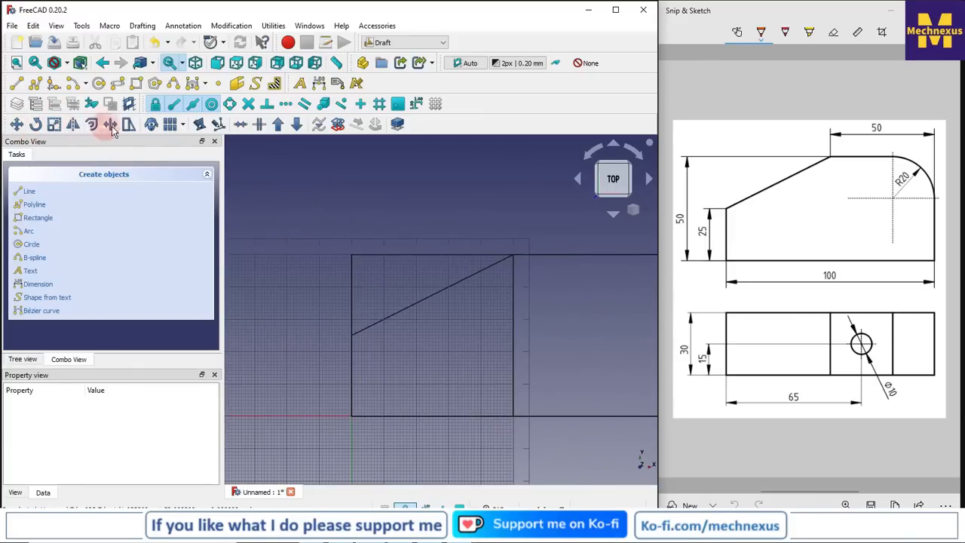
{"action": "mouse_move", "coordinate": [110, 124]}
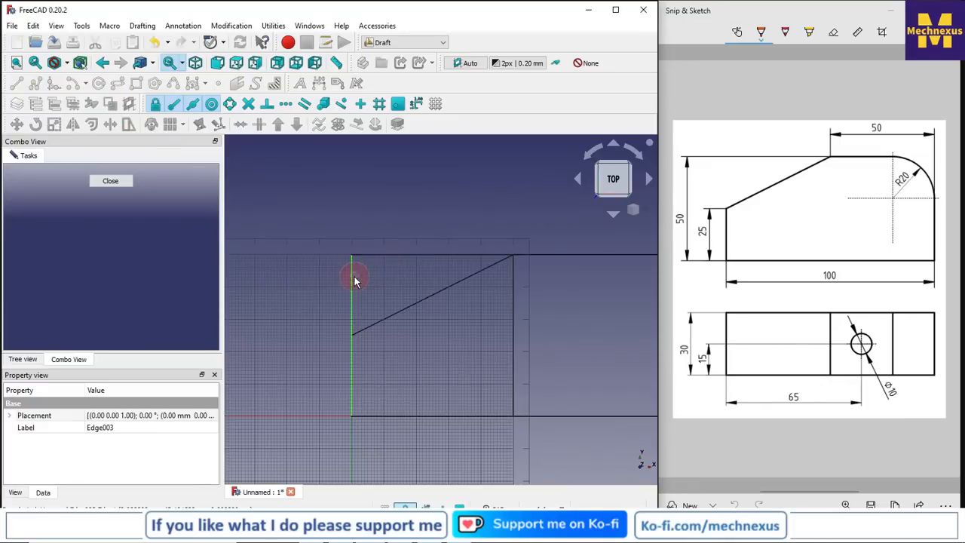
Trimex the left edge and then the top edge back to the slanted line's endpoints
{"action": "left_click", "coordinate": [354, 279]}
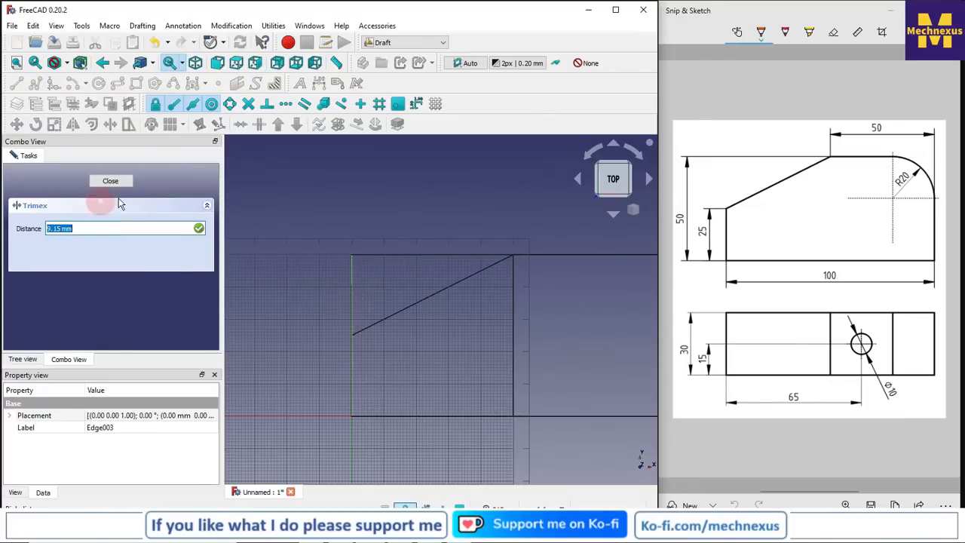
{"action": "left_click", "coordinate": [111, 181]}
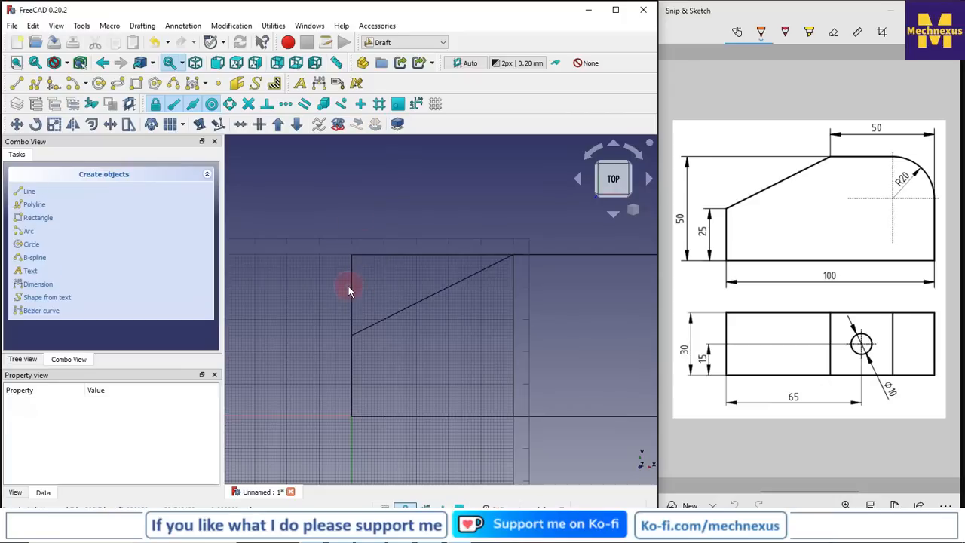
{"action": "left_click", "coordinate": [112, 124]}
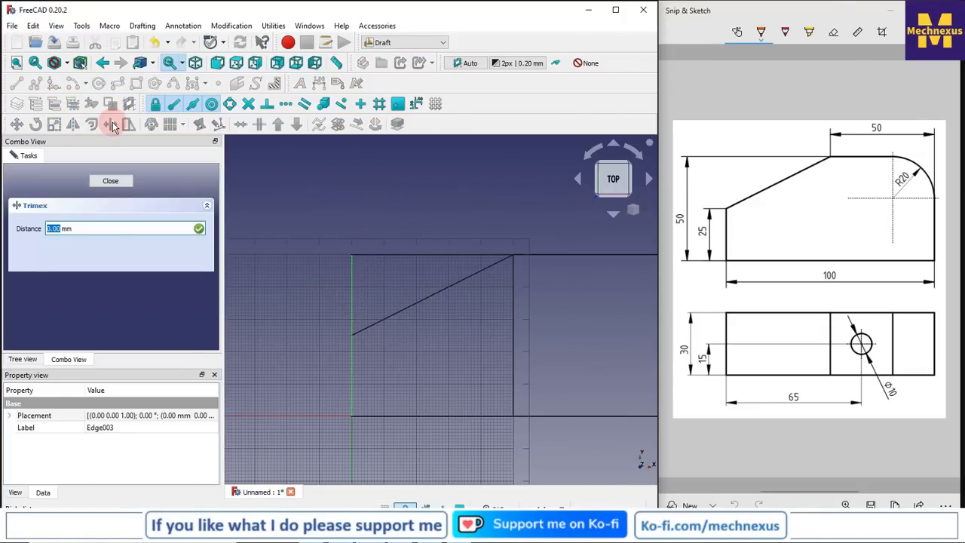
{"action": "type", "text": "24"}
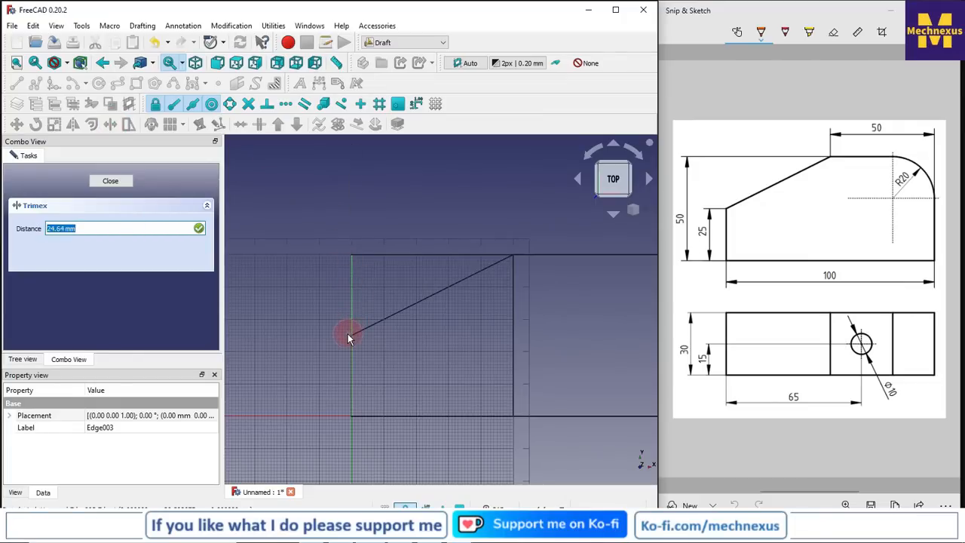
{"action": "left_click", "coordinate": [110, 181]}
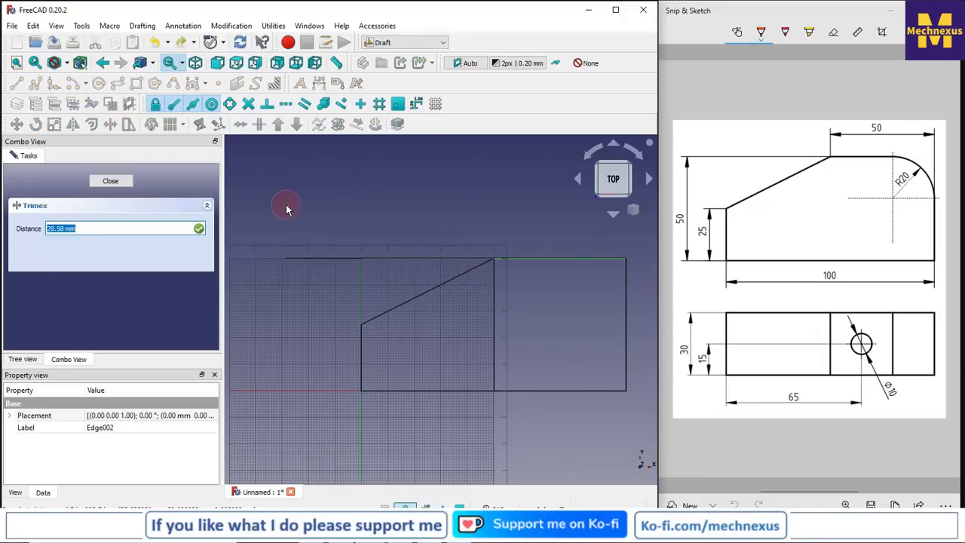
{"action": "type", "text": "-5"}
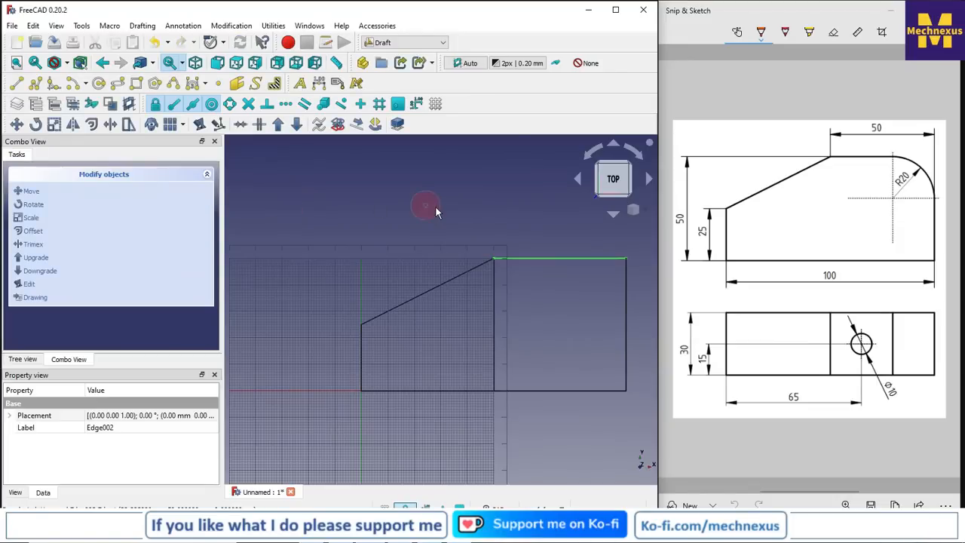
Finish the trim, then upgrade Line001 with the trimmed edges into one closed wire
{"action": "left_click", "coordinate": [425, 239]}
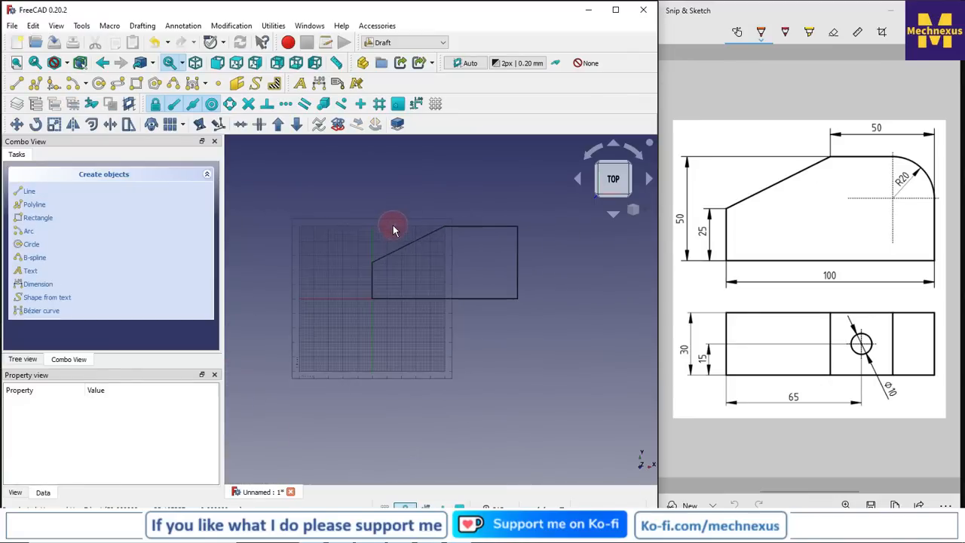
{"action": "left_click", "coordinate": [22, 358]}
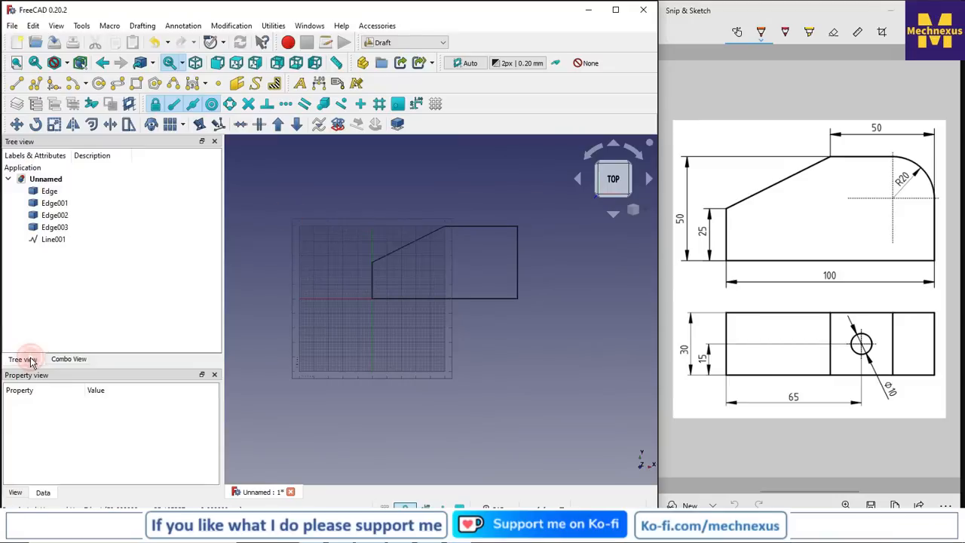
{"action": "left_click", "coordinate": [54, 238]}
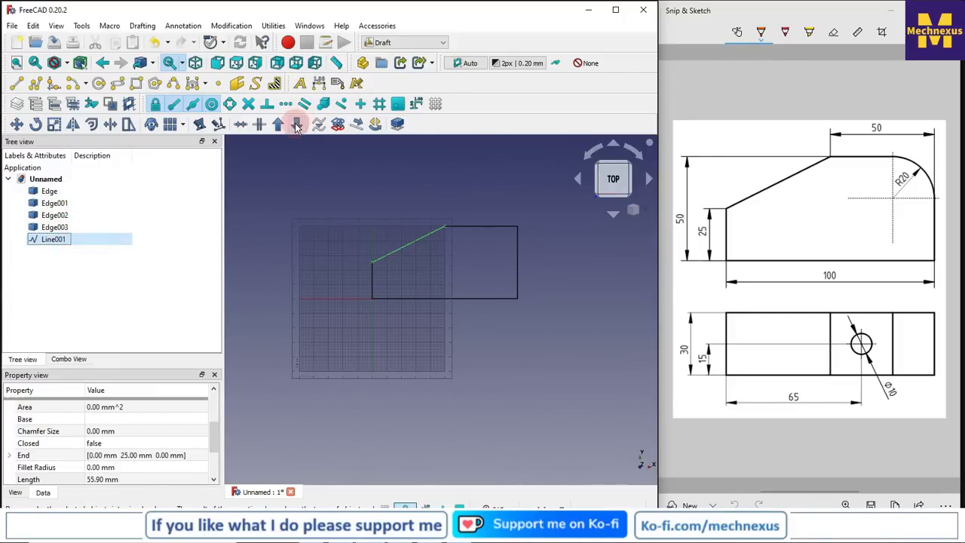
{"action": "left_click", "coordinate": [296, 124]}
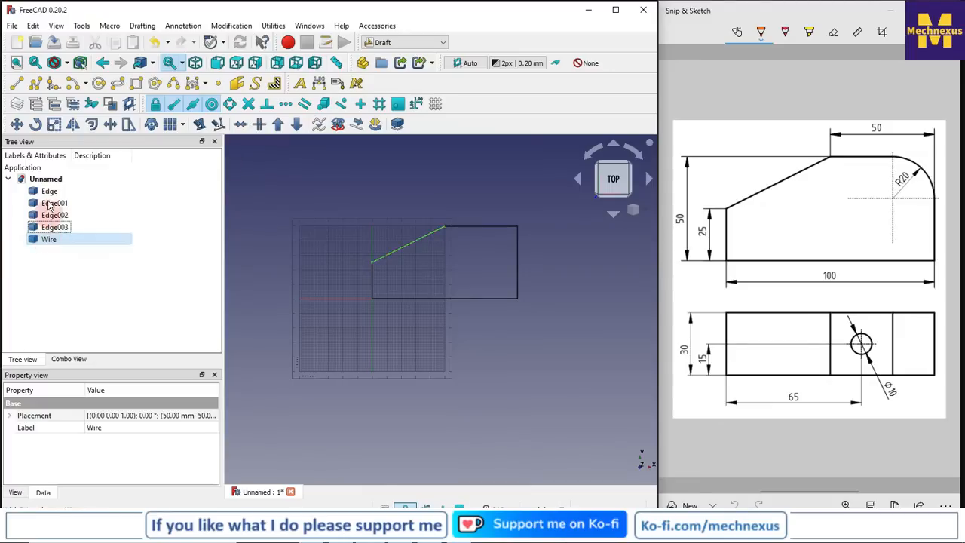
{"action": "left_click", "coordinate": [49, 190]}
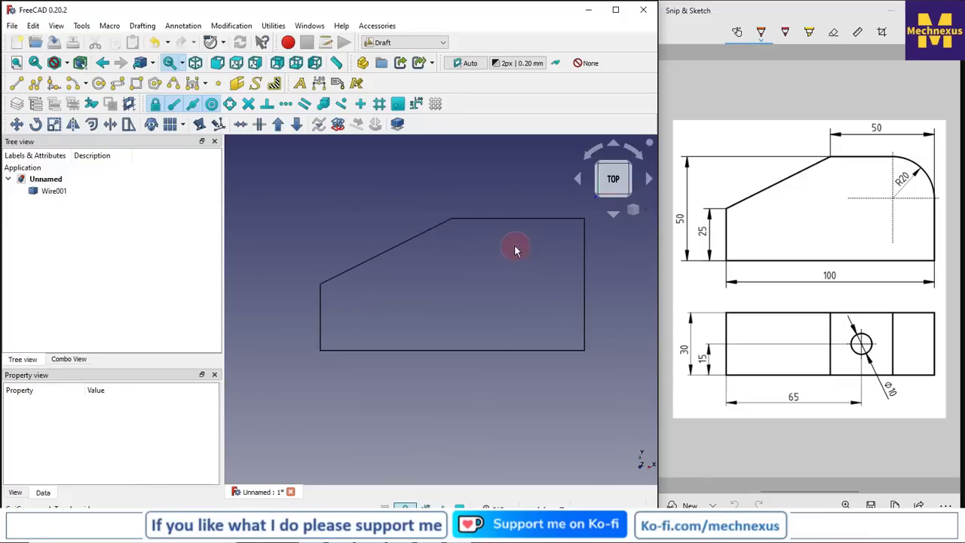
Bring up the workbench selector list
{"action": "left_click", "coordinate": [404, 42]}
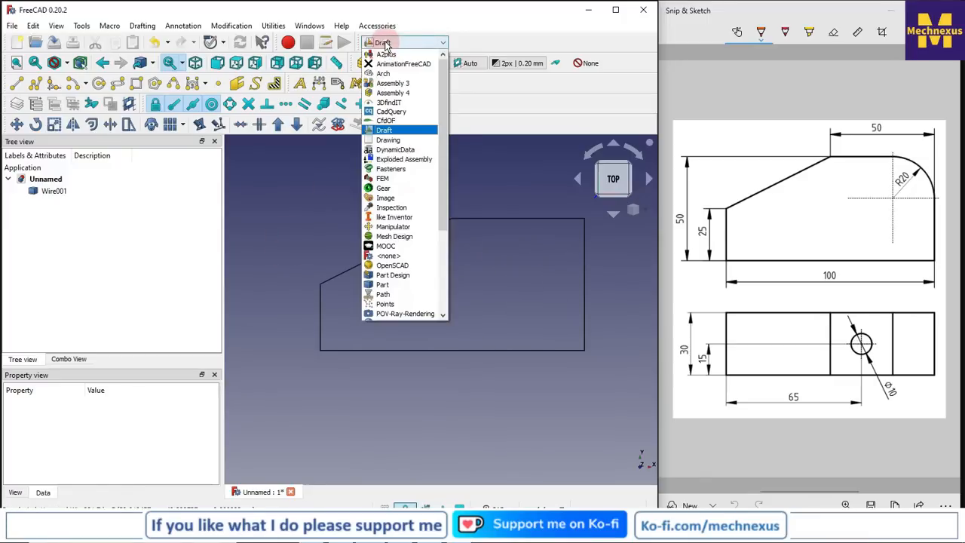
In the Part workbench, extrude Wire001 10 mm along Z as a solid
{"action": "left_click", "coordinate": [383, 130]}
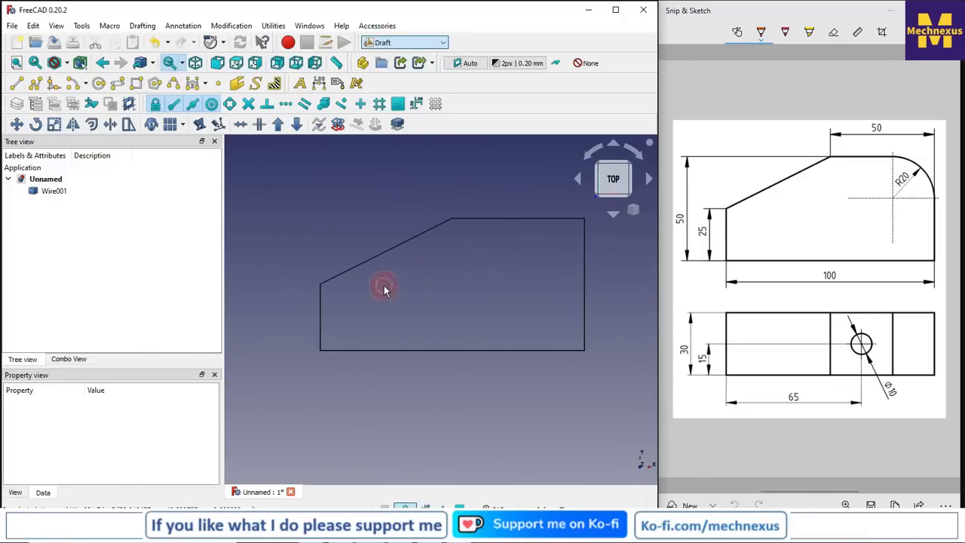
{"action": "left_click", "coordinate": [54, 169]}
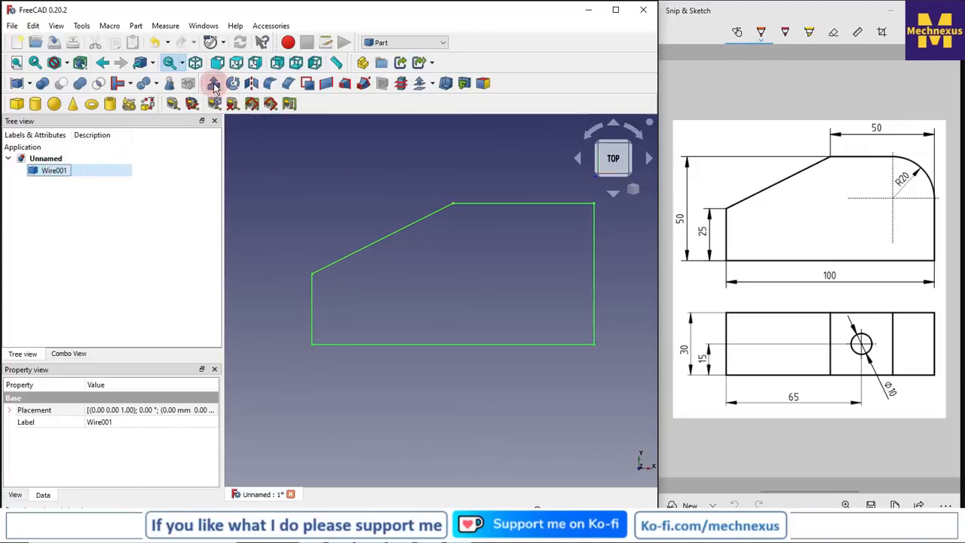
{"action": "left_click", "coordinate": [214, 83]}
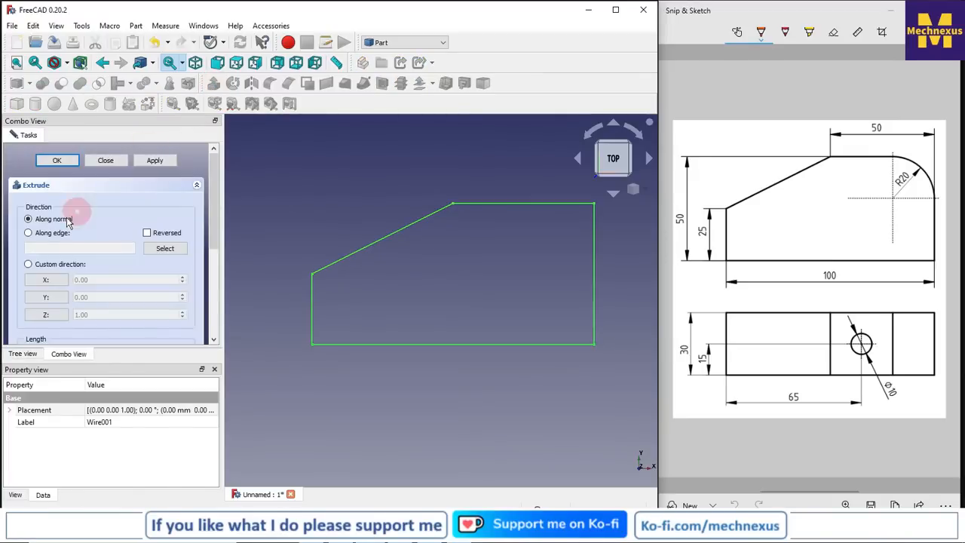
{"action": "left_click", "coordinate": [27, 264]}
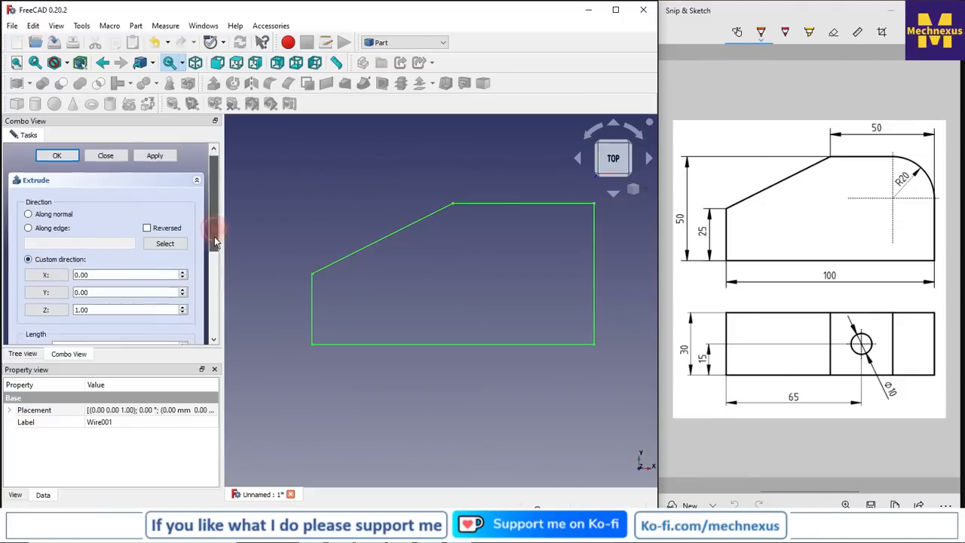
{"action": "scroll", "scroll_direction": "down", "scroll_amount": 3}
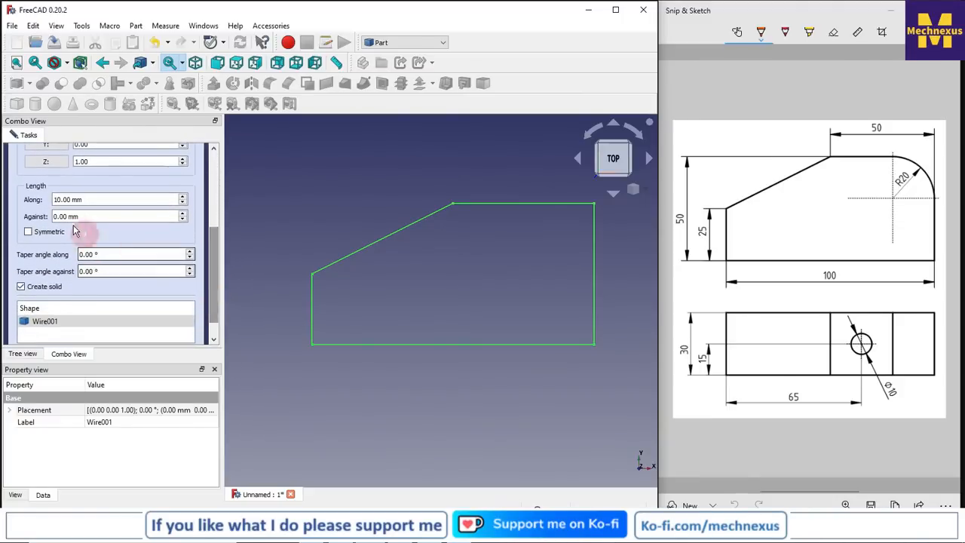
{"action": "mouse_move", "coordinate": [648, 269]}
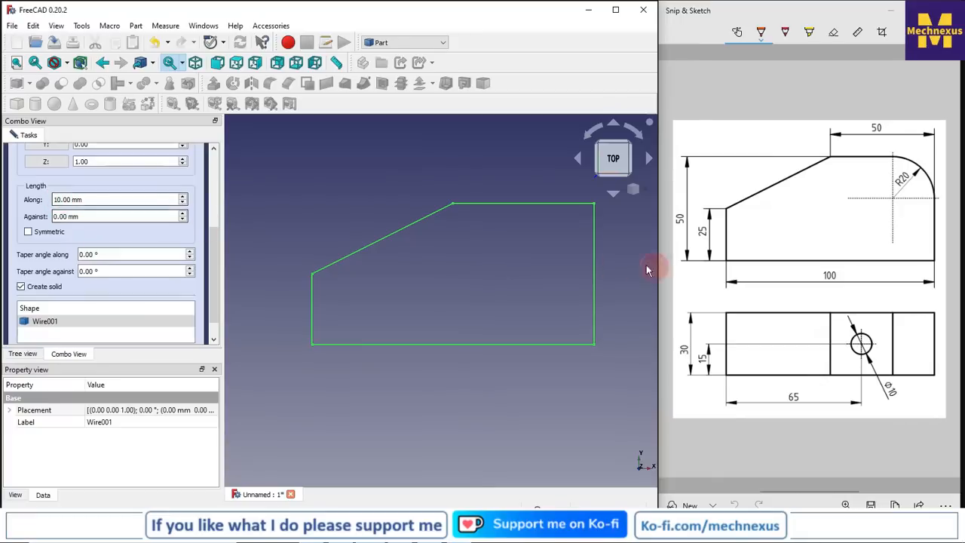
{"action": "mouse_move", "coordinate": [693, 335]}
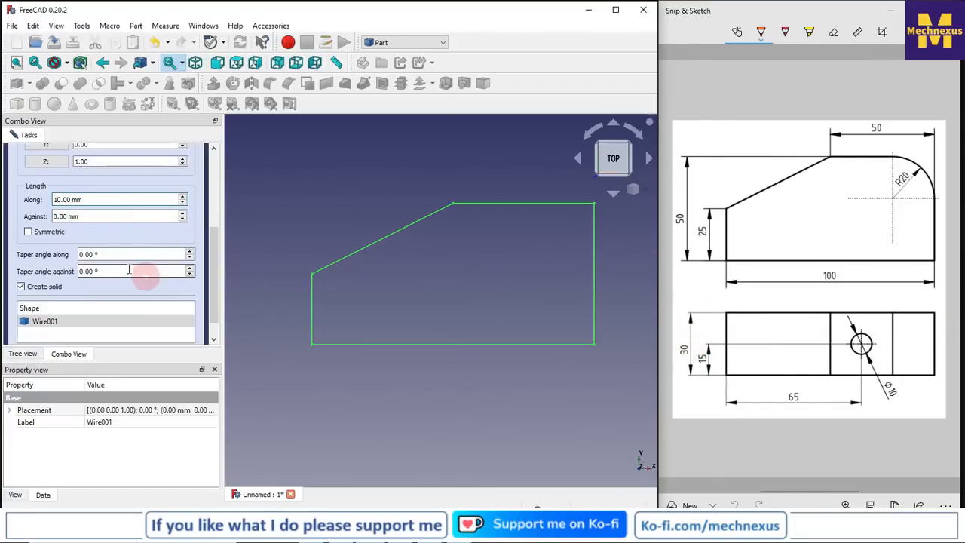
{"action": "triple_click", "coordinate": [113, 199]}
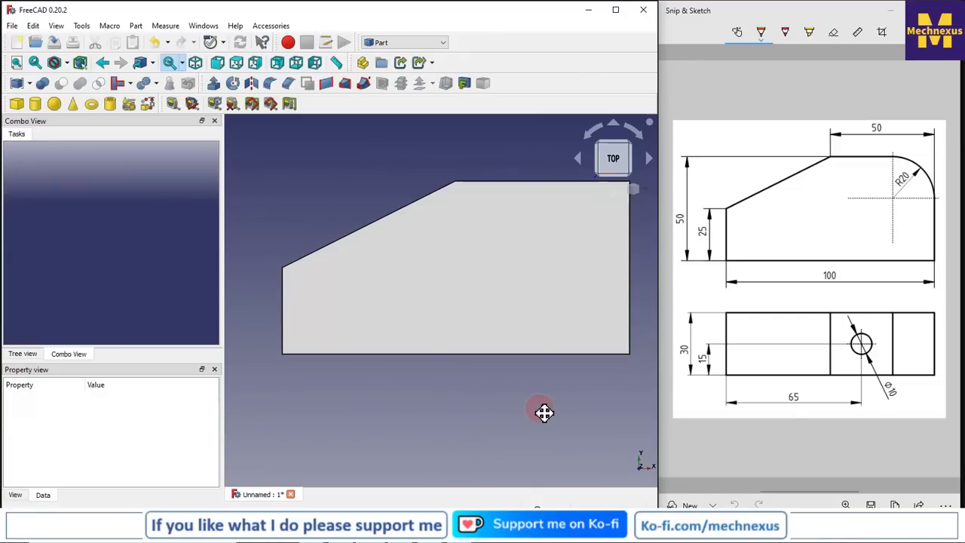
View the extruded solid in Isometric and show the object tree with the new cylinder
{"action": "left_click_drag", "start_coordinate": [544, 413], "coordinate": [506, 383]}
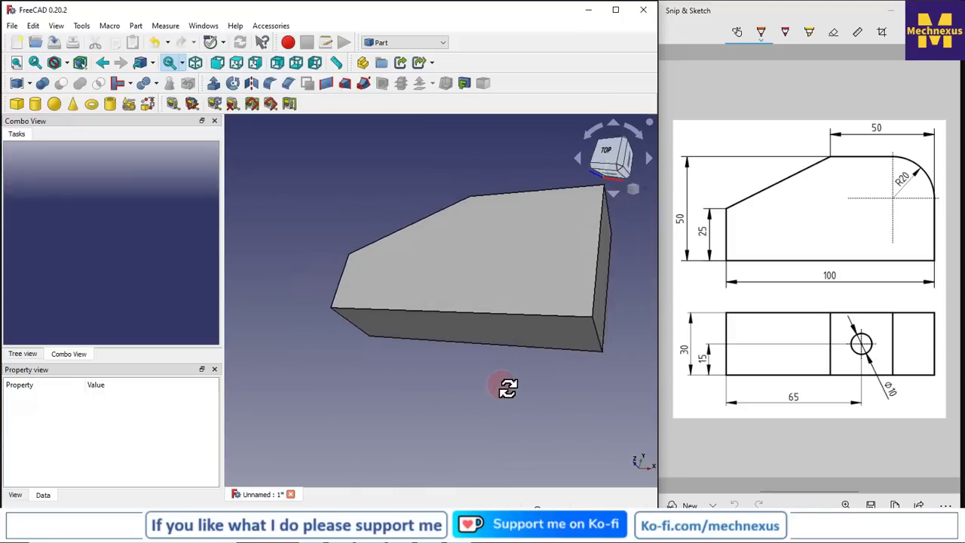
{"action": "right_click", "coordinate": [633, 189]}
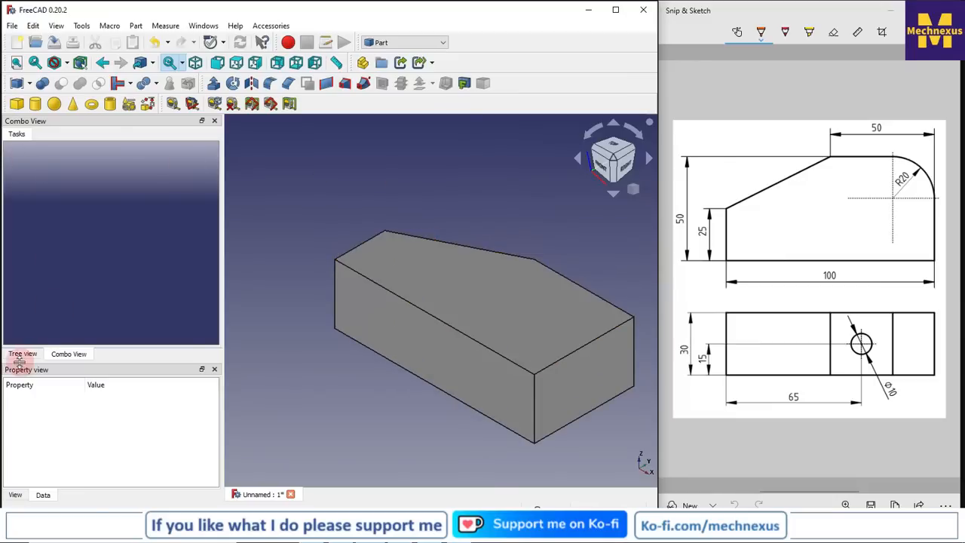
{"action": "left_click", "coordinate": [21, 353]}
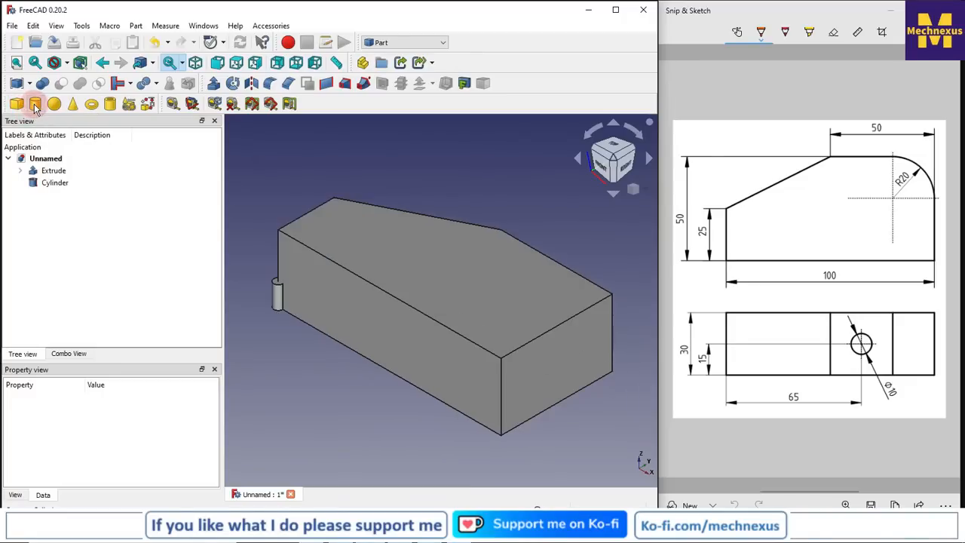
Add a Part cylinder and set its radius to 5 mm in the Property view
{"action": "left_click", "coordinate": [55, 182]}
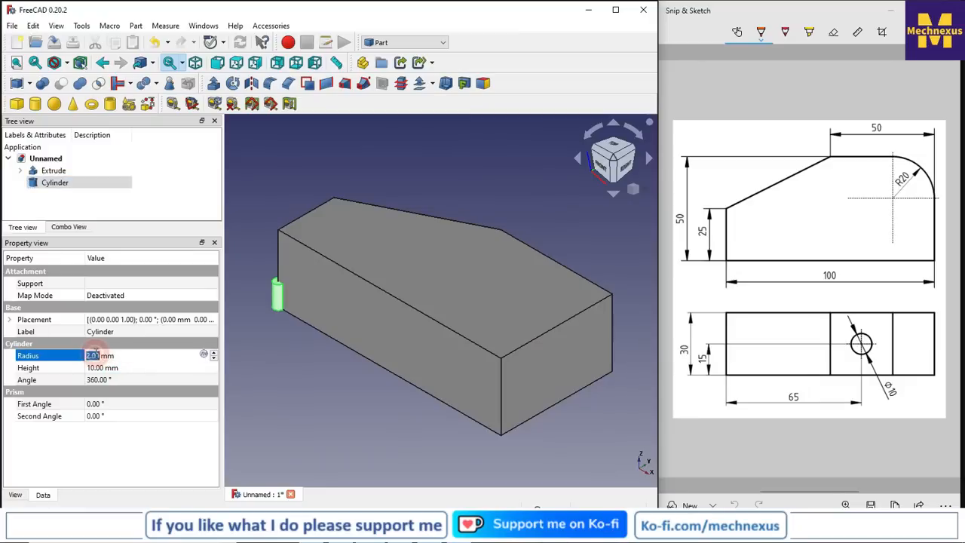
{"action": "type", "text": "5 mm"}
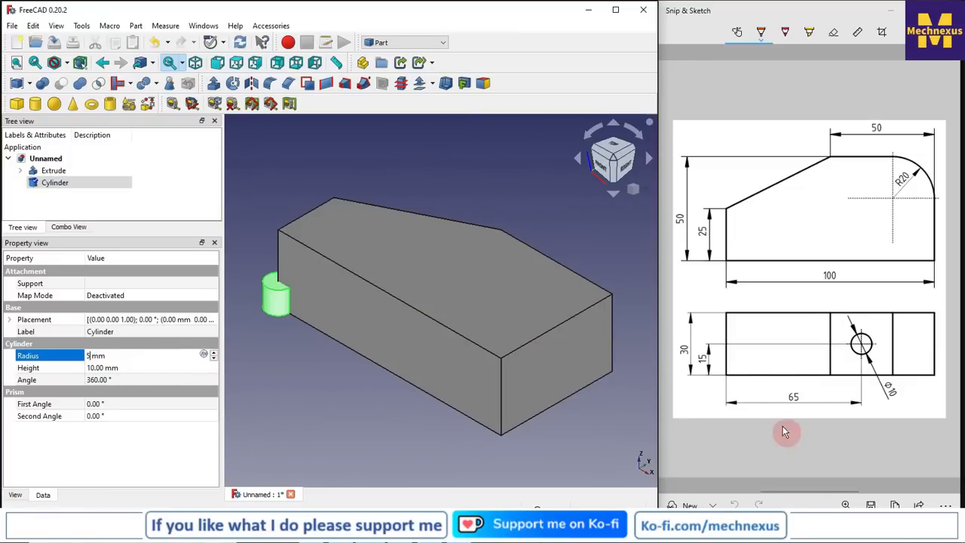
{"action": "mouse_move", "coordinate": [675, 346]}
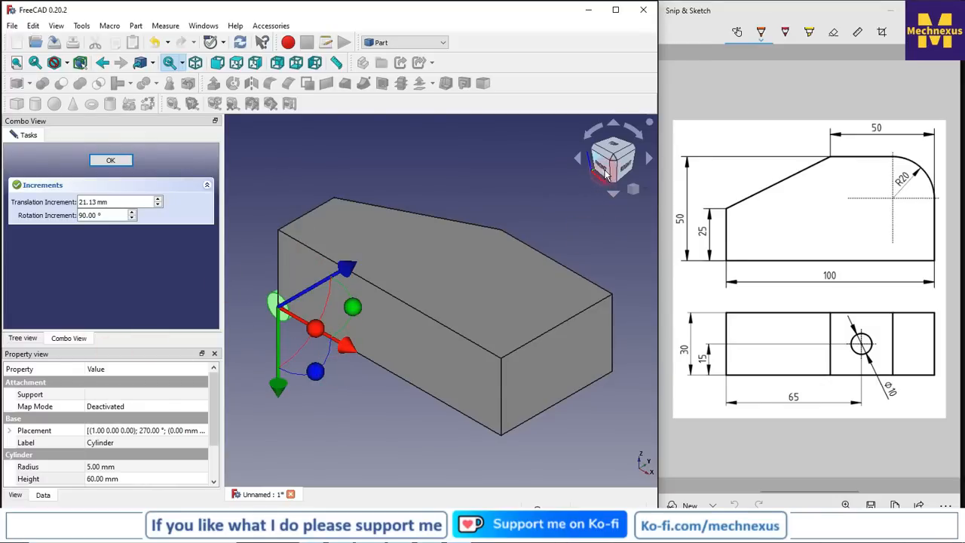
Rotate the cylinder 270° about the X axis and confirm the placement
{"action": "left_click", "coordinate": [612, 158]}
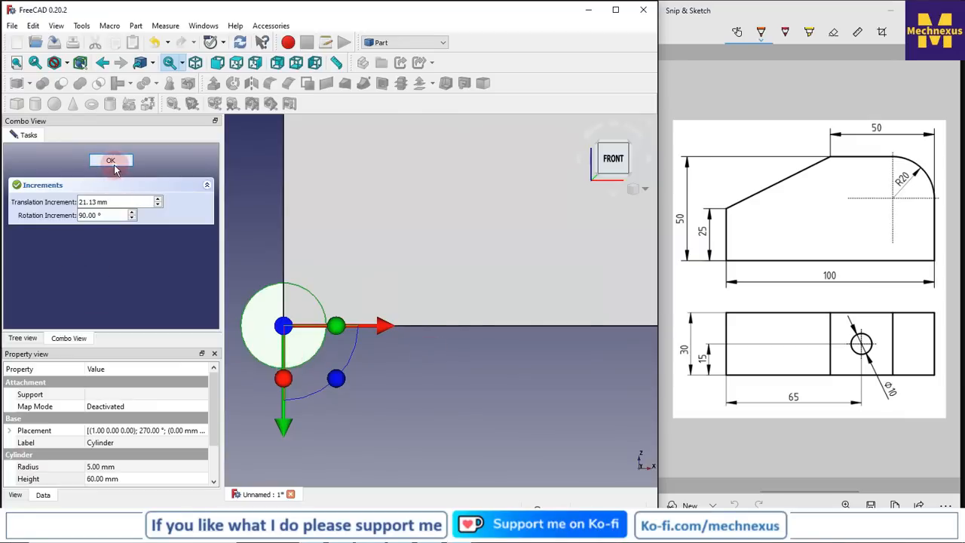
{"action": "left_click", "coordinate": [112, 160]}
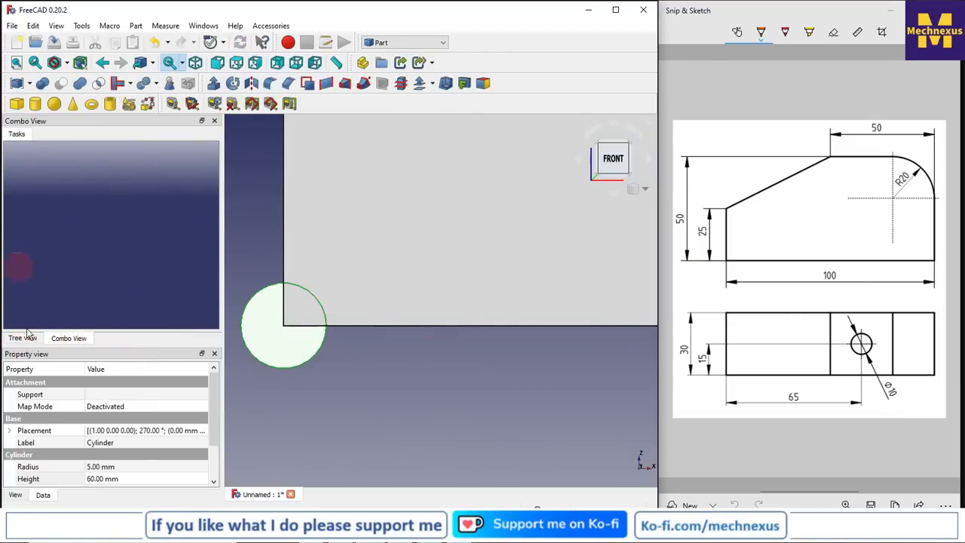
Set the cylinder's Placement position x to 65 mm so it pierces the block
{"action": "left_click", "coordinate": [23, 338]}
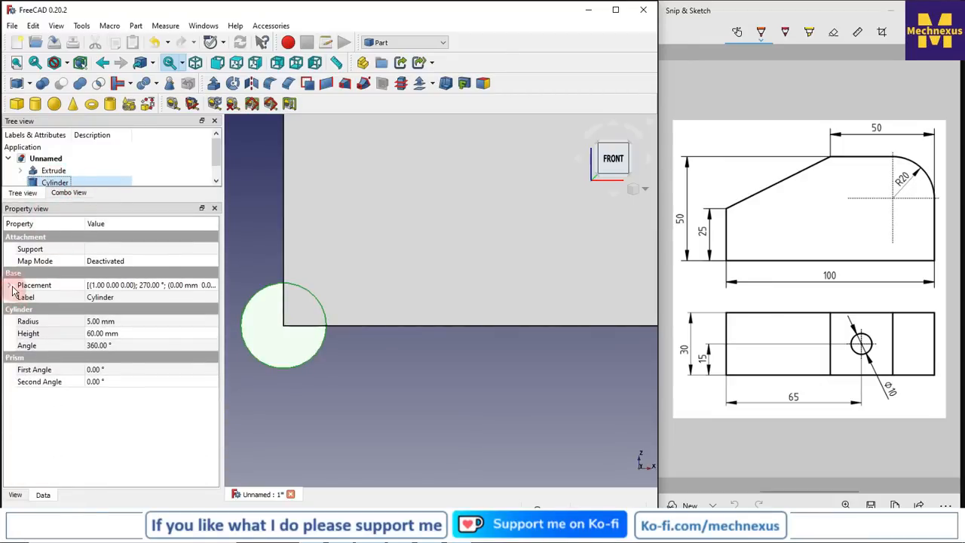
{"action": "left_click", "coordinate": [9, 285]}
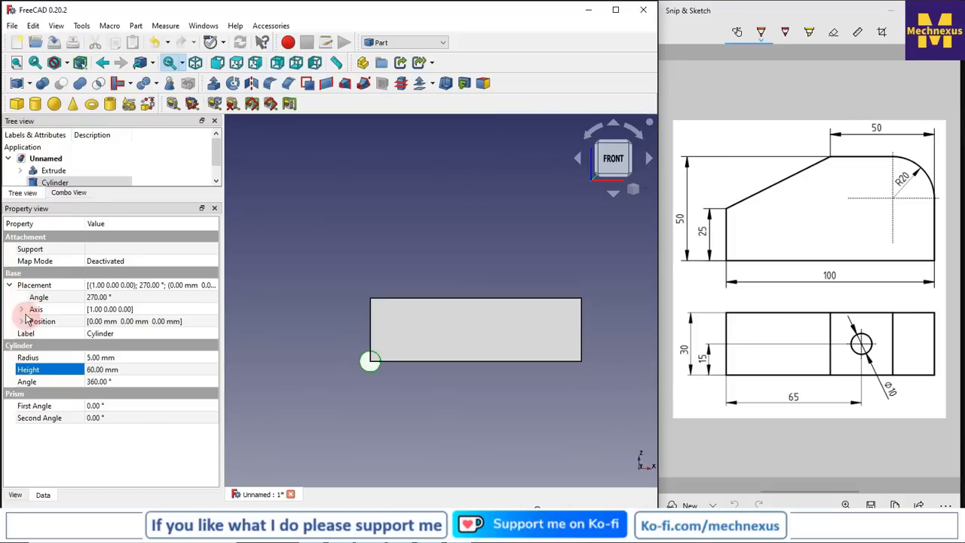
{"action": "left_click", "coordinate": [21, 319]}
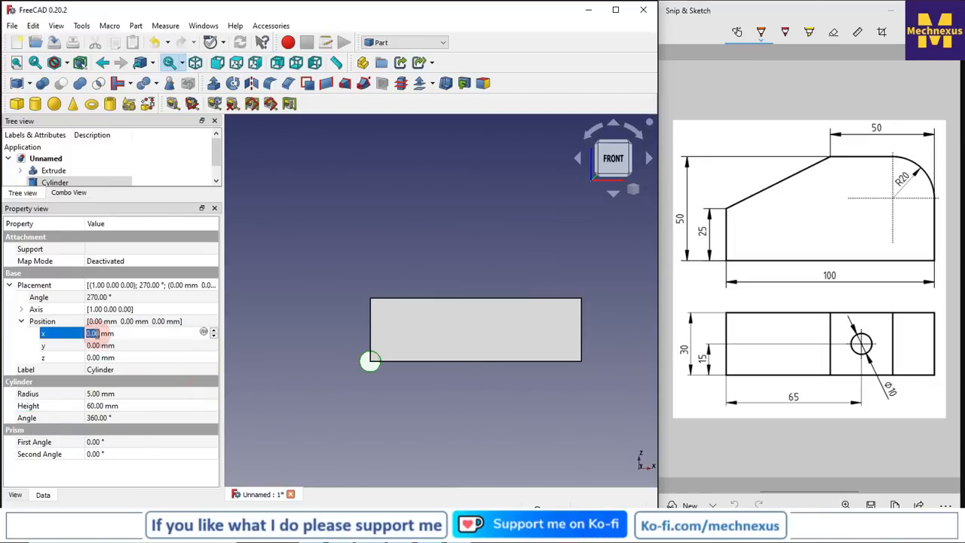
{"action": "type", "text": "65 mm"}
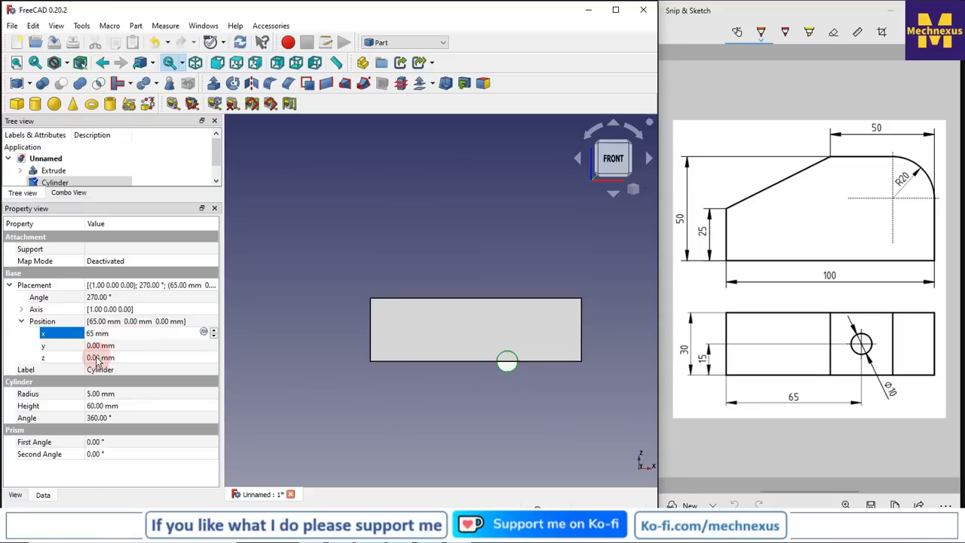
{"action": "left_click", "coordinate": [113, 357]}
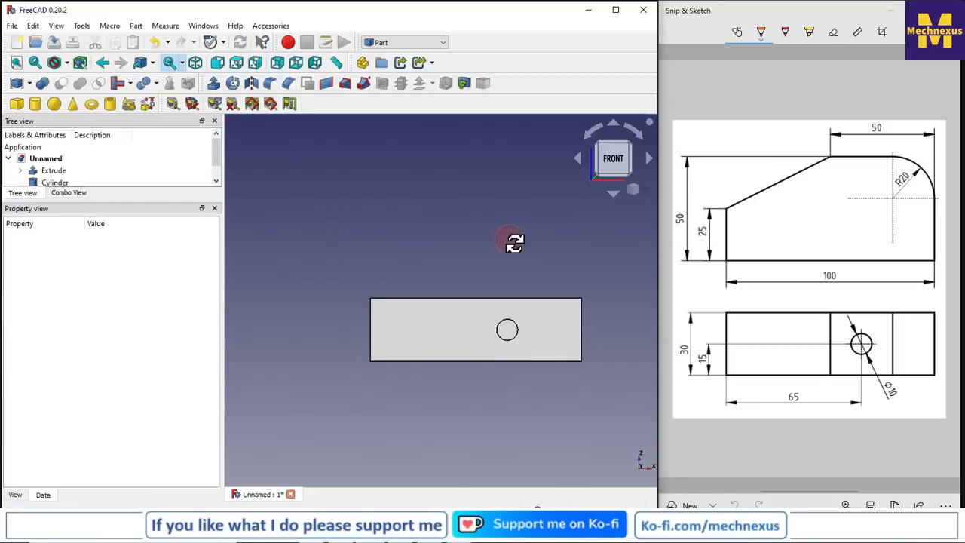
{"action": "left_click_drag", "start_coordinate": [513, 242], "coordinate": [404, 325]}
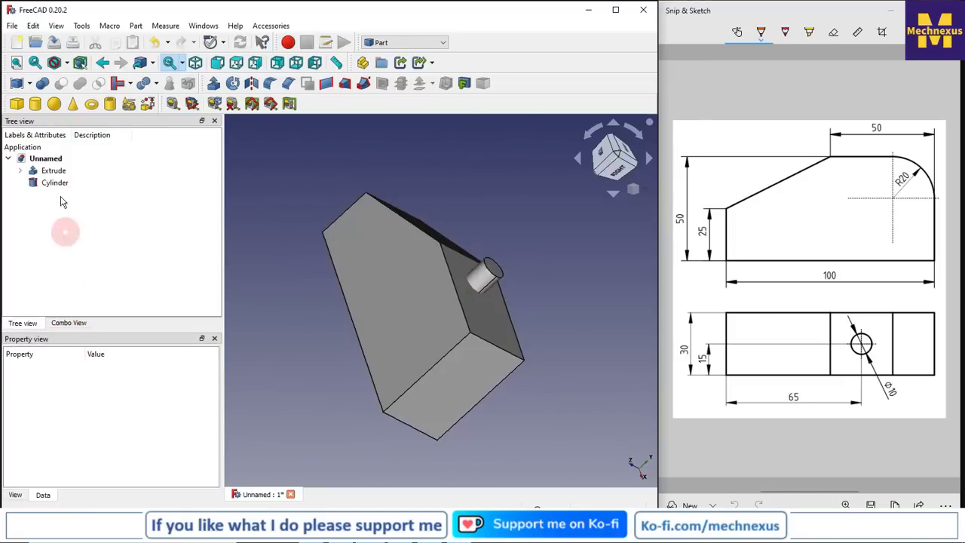
Cut the cylinder from the extruded block with Part Boolean Cut, leaving a through hole
{"action": "left_click", "coordinate": [54, 169]}
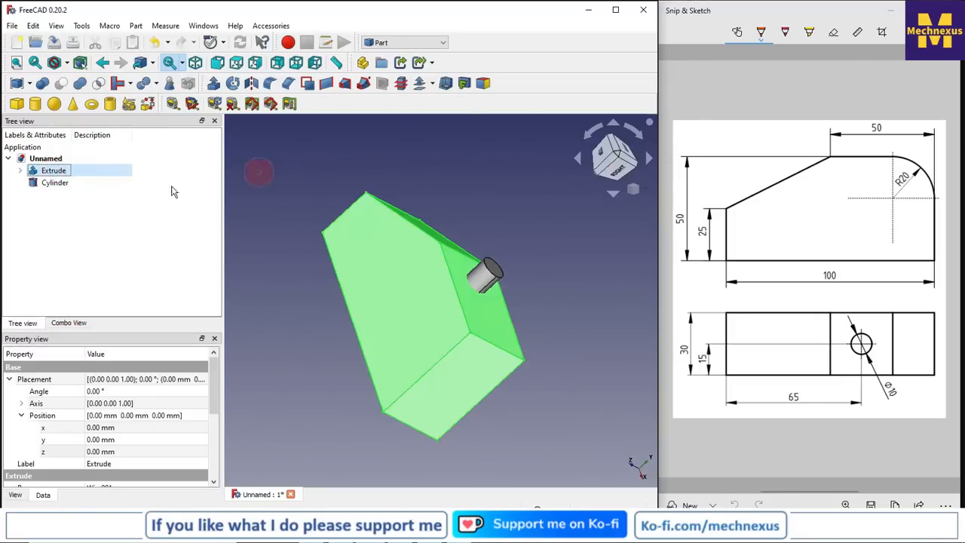
{"action": "left_click", "coordinate": [54, 183]}
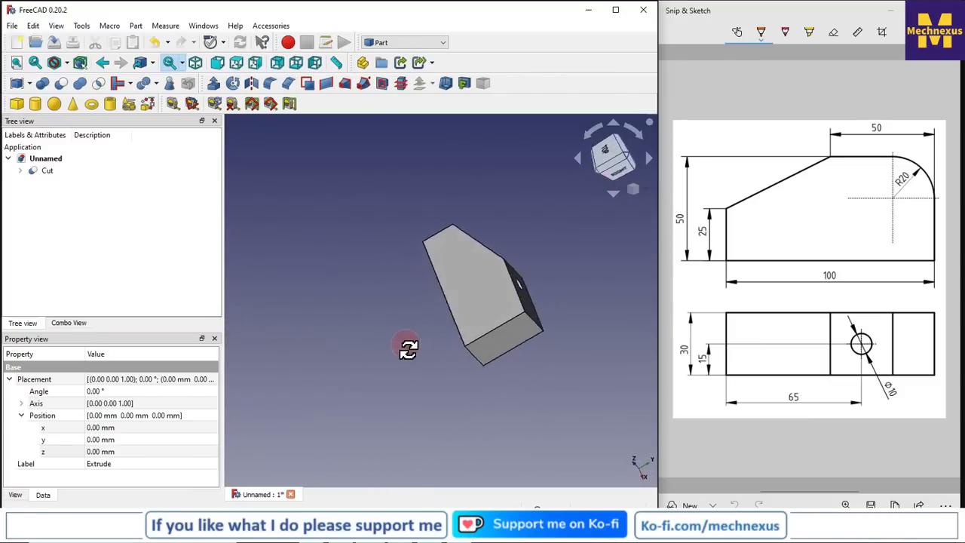
{"action": "left_click_drag", "start_coordinate": [452, 294], "coordinate": [497, 286]}
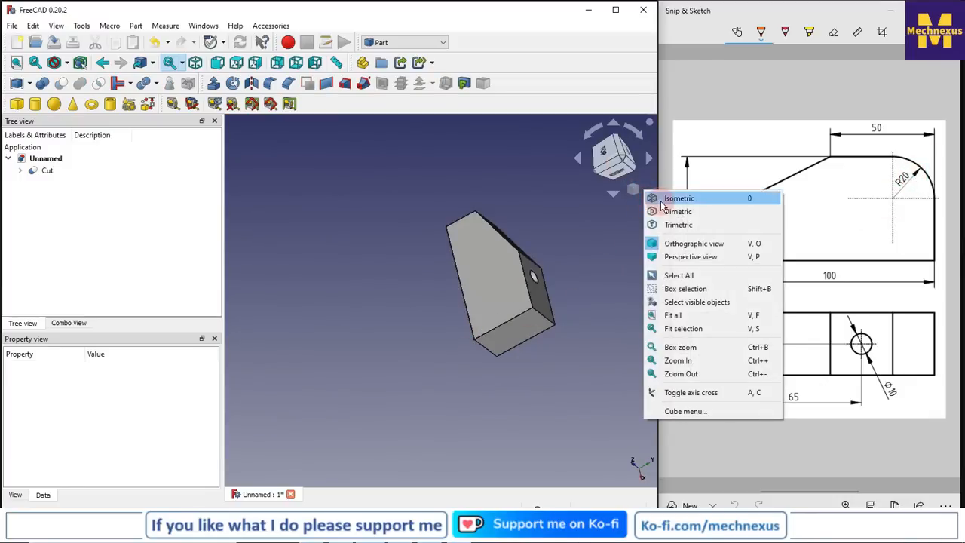
View the cut part isometrically and orient it to expose the end edge to round
{"action": "left_click", "coordinate": [678, 198]}
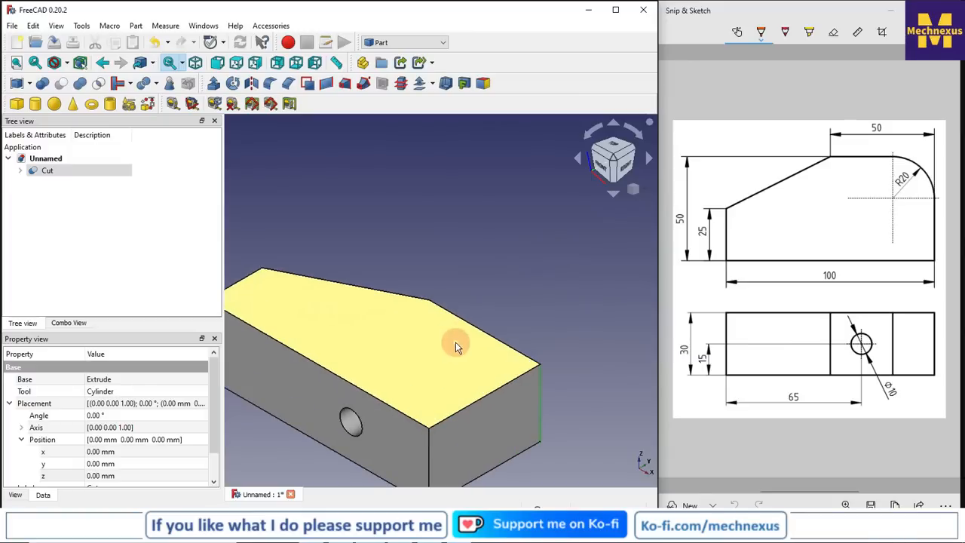
{"action": "left_click_drag", "start_coordinate": [456, 345], "coordinate": [374, 377]}
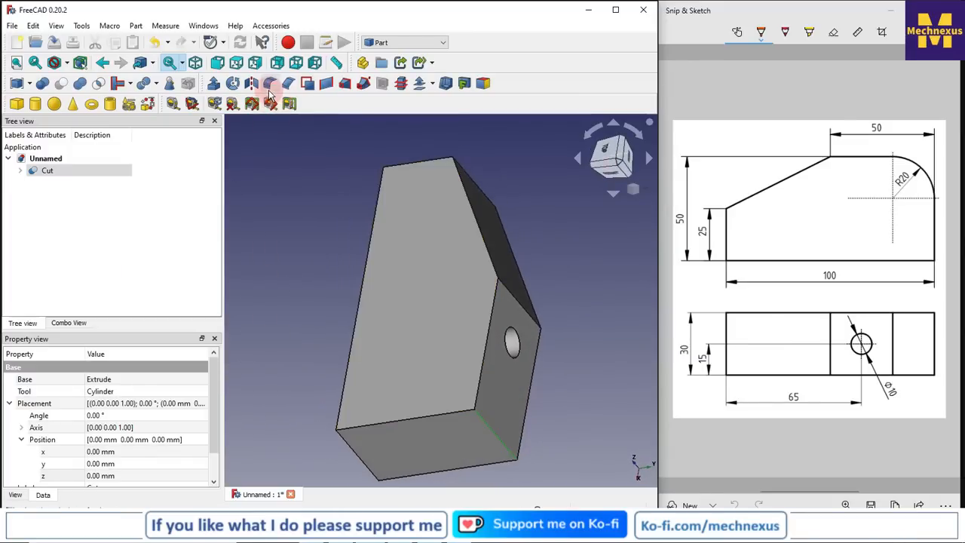
{"action": "left_click", "coordinate": [270, 83]}
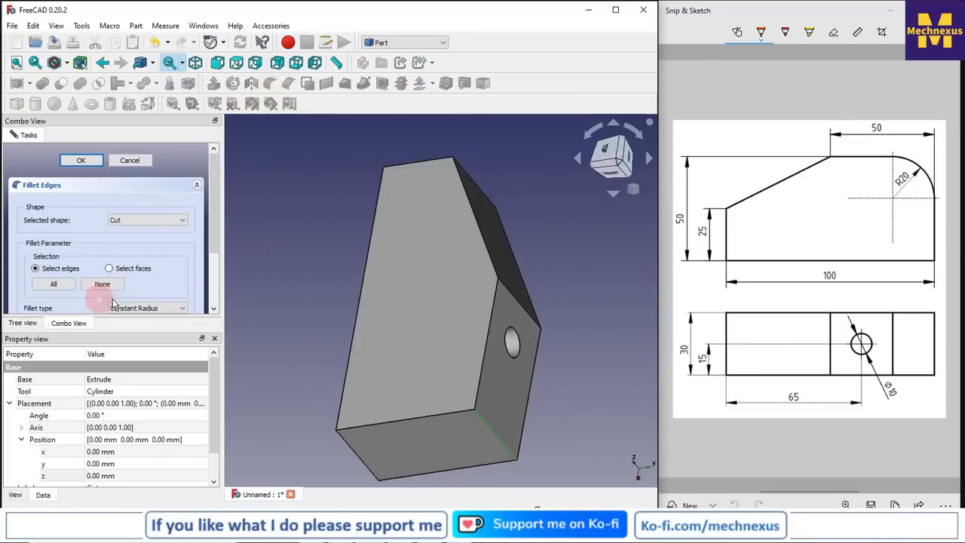
{"action": "mouse_move", "coordinate": [75, 335]}
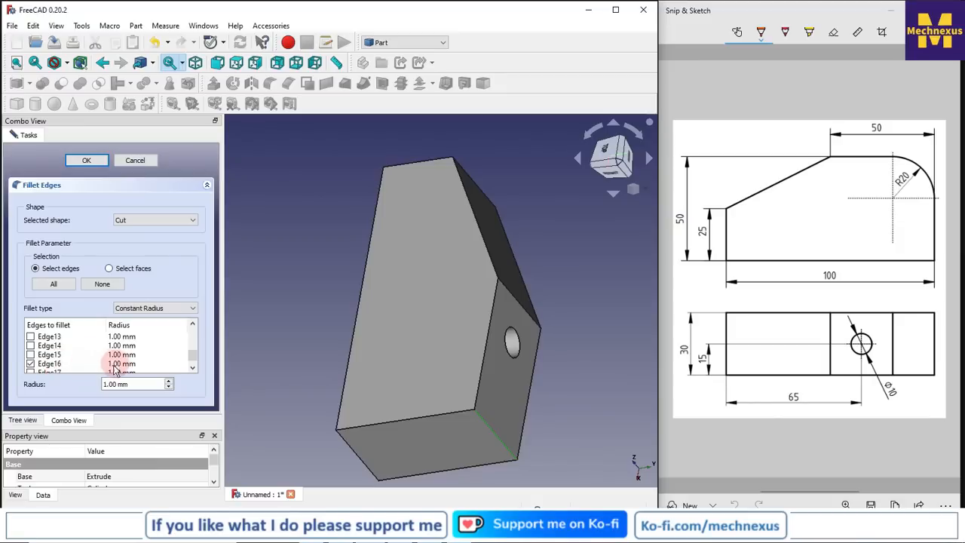
Fillet Edge16 of the cut part with a 2.00 mm radius and return to the tree
{"action": "left_click", "coordinate": [136, 384]}
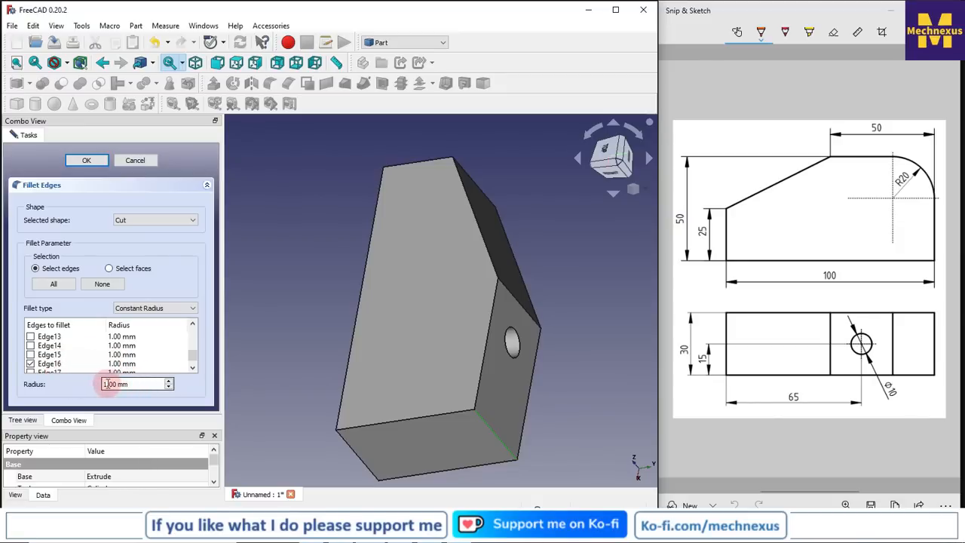
{"action": "type", "text": "2.00 mm"}
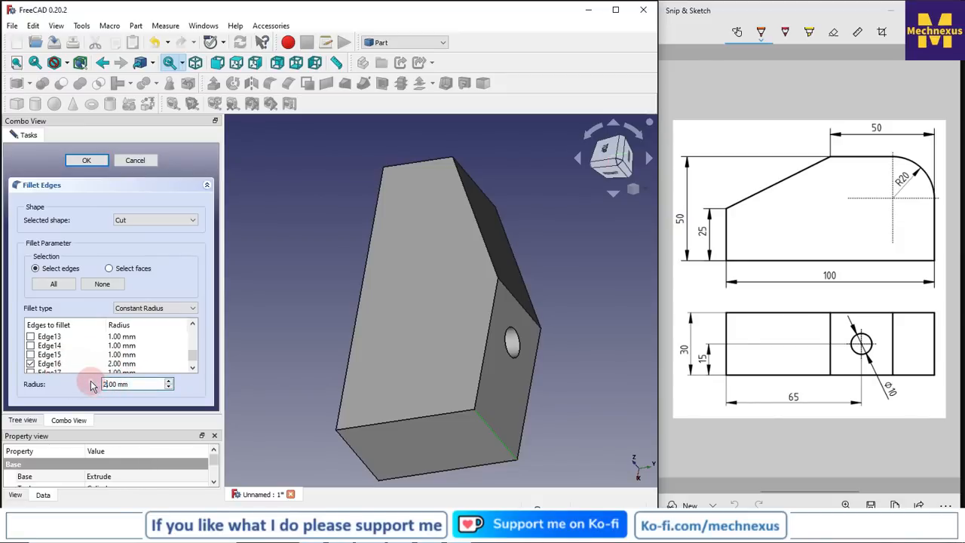
{"action": "left_click", "coordinate": [86, 160]}
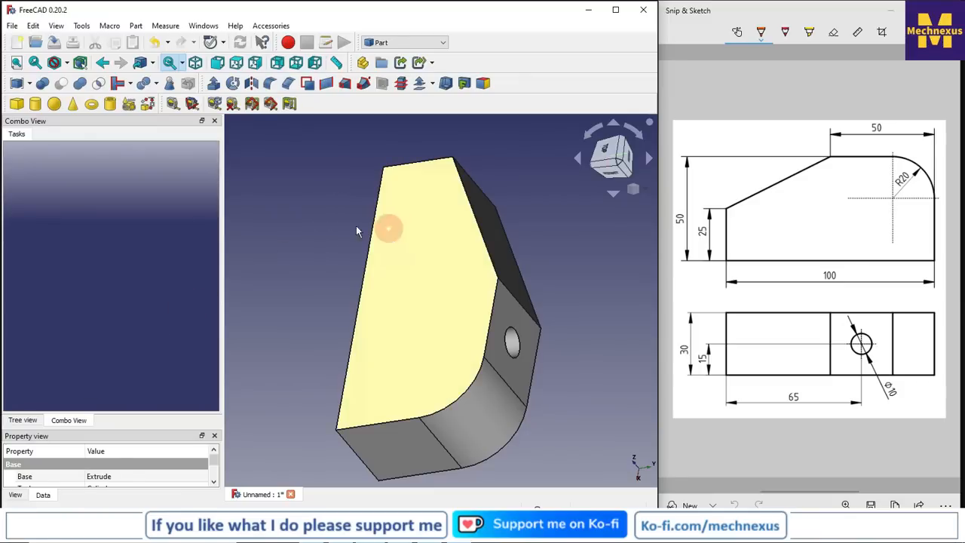
{"action": "left_click", "coordinate": [23, 419]}
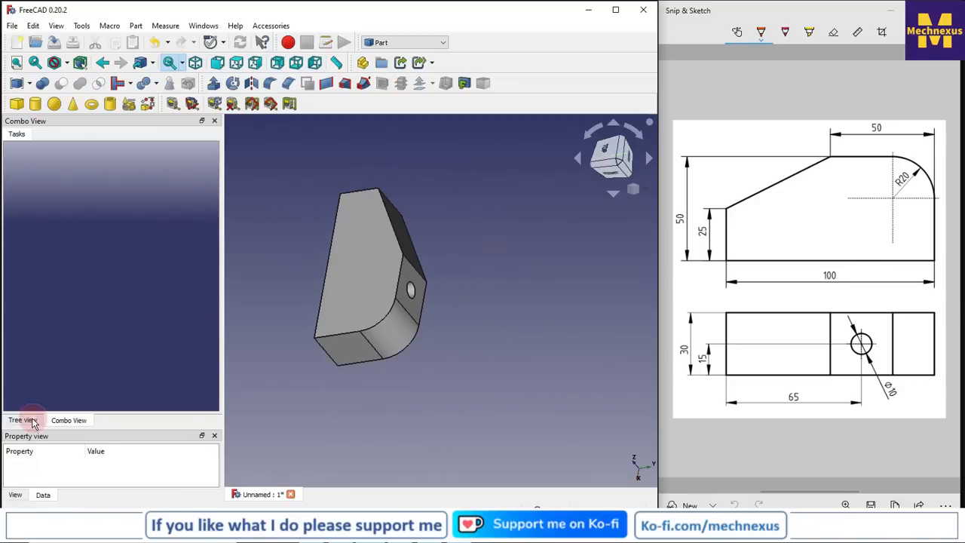
{"action": "left_click", "coordinate": [21, 419]}
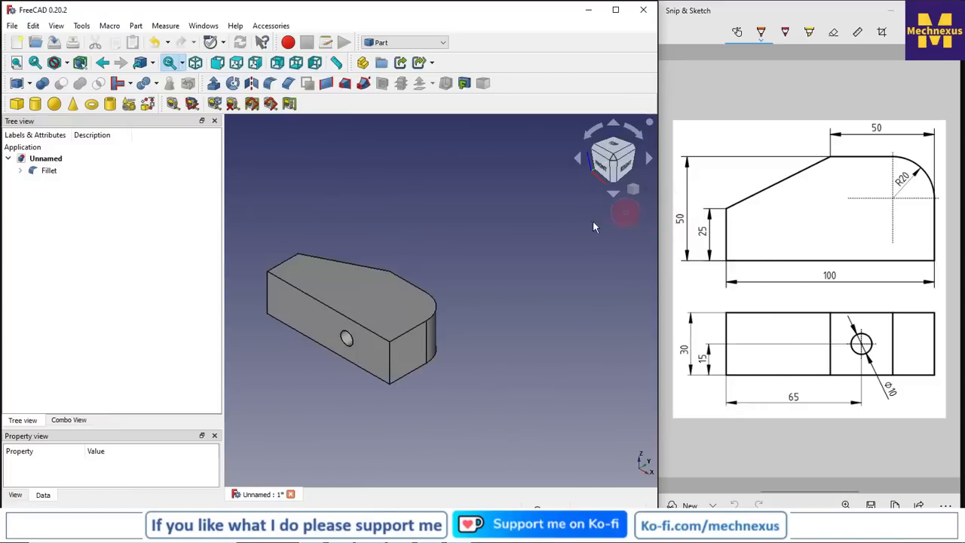
{"action": "left_click", "coordinate": [612, 159]}
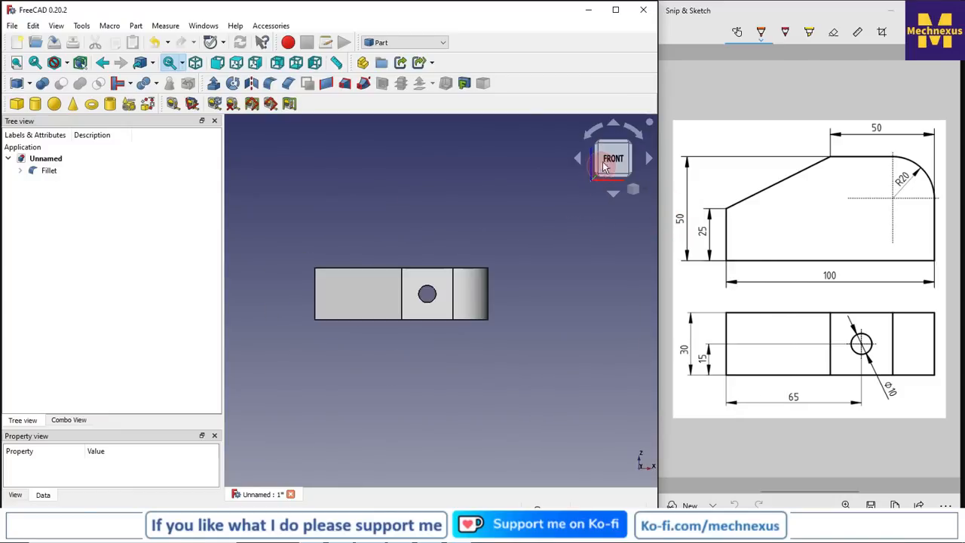
{"action": "left_click", "coordinate": [614, 196]}
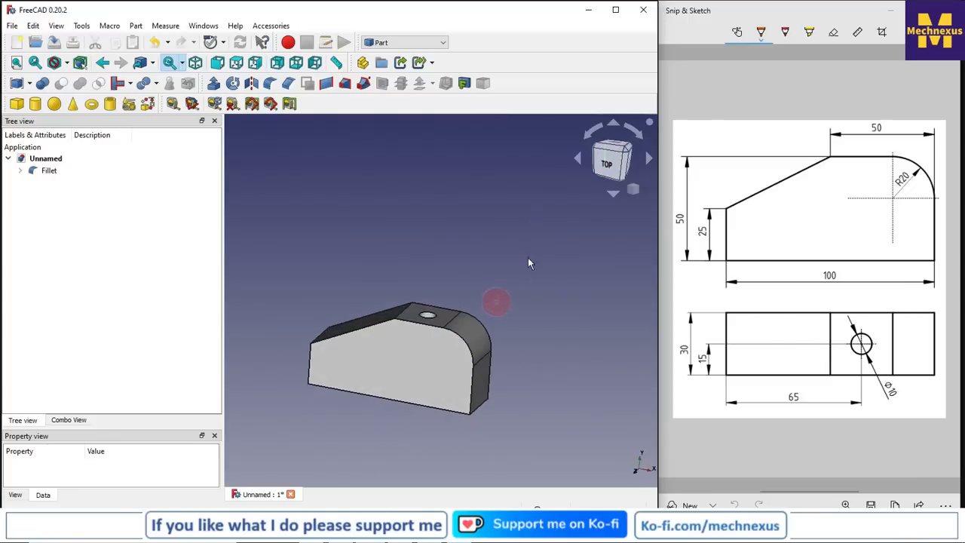
{"action": "mouse_move", "coordinate": [625, 154]}
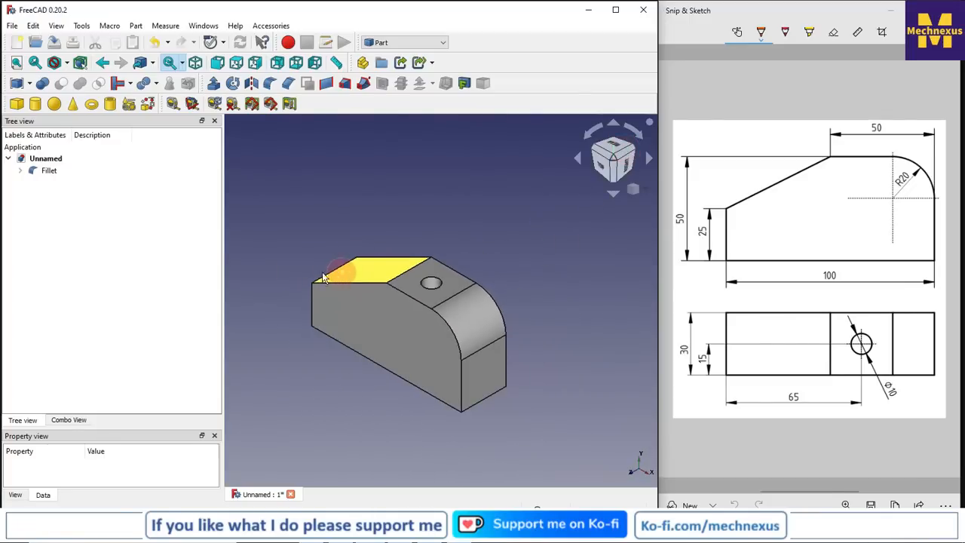
{"action": "left_click", "coordinate": [171, 304]}
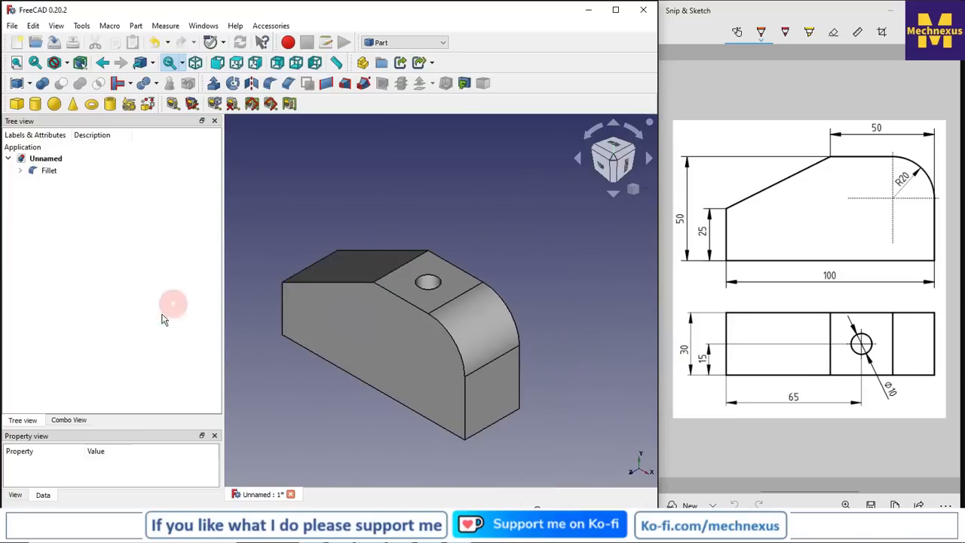
{"action": "mouse_move", "coordinate": [675, 154]}
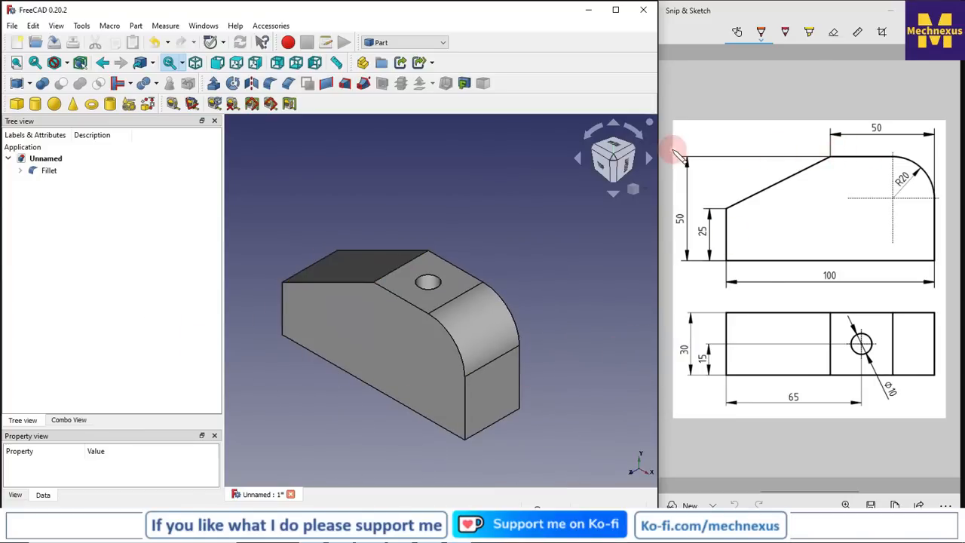
{"action": "mouse_move", "coordinate": [737, 308]}
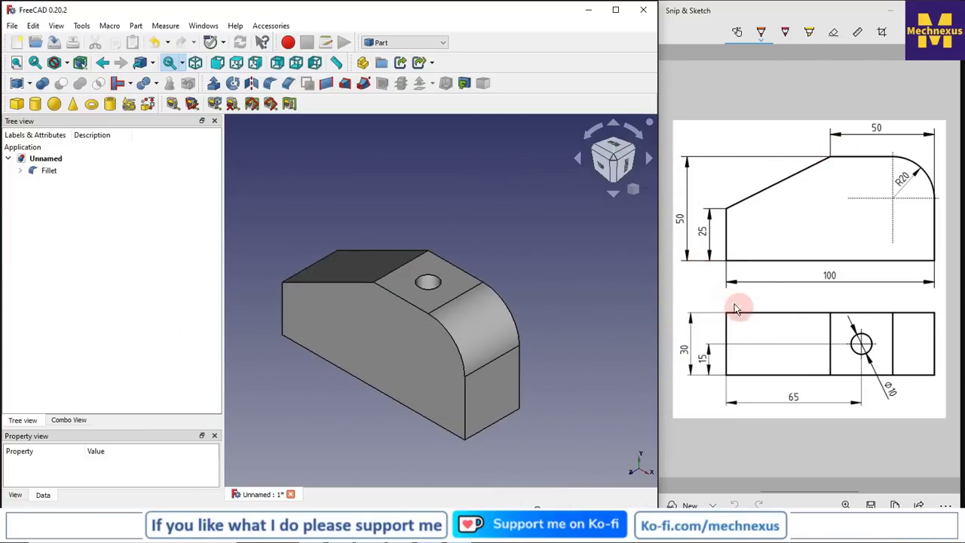
{"action": "mouse_move", "coordinate": [295, 197]}
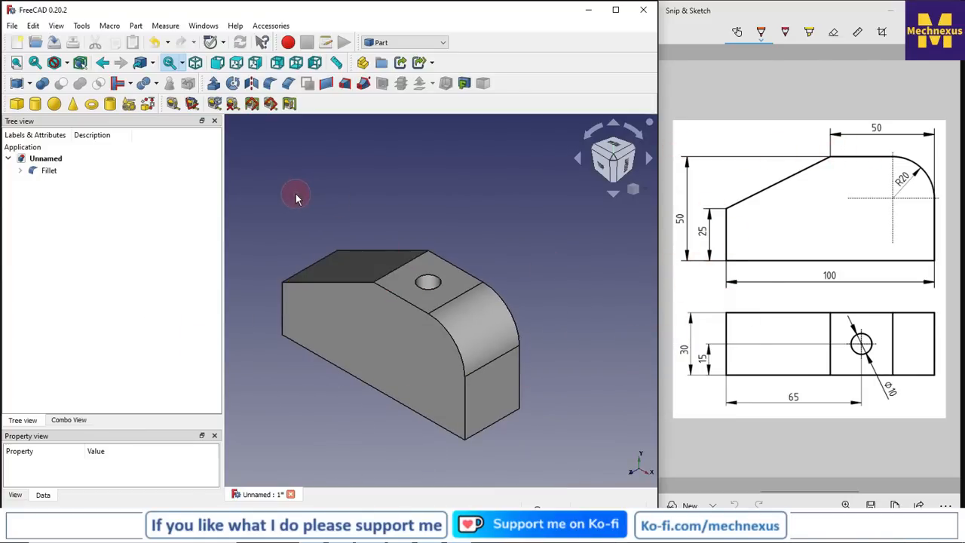
{"action": "mouse_move", "coordinate": [63, 209]}
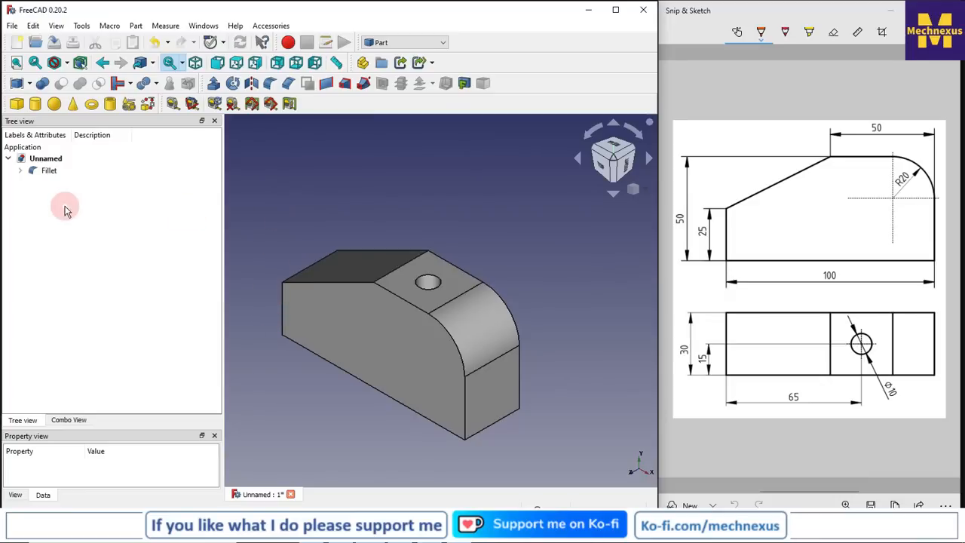
{"action": "left_click", "coordinate": [19, 169]}
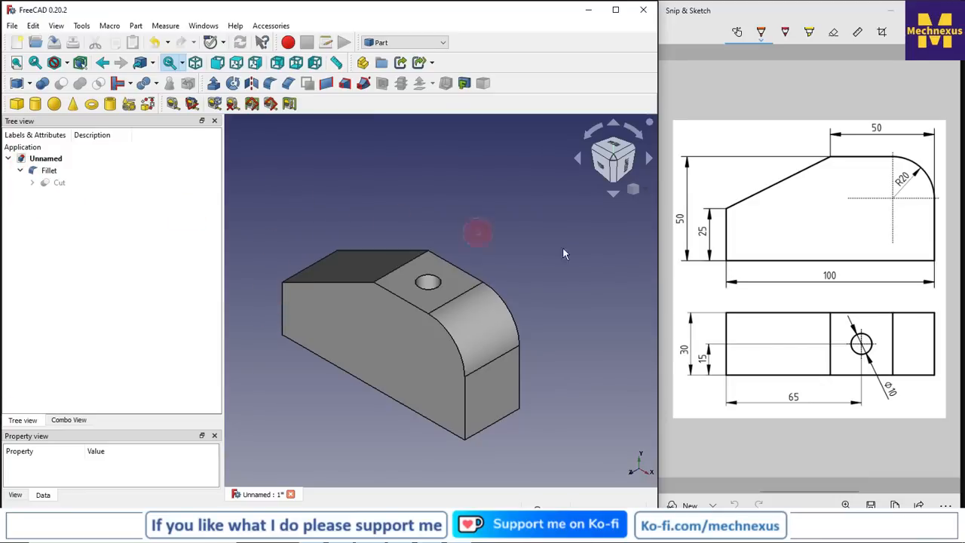